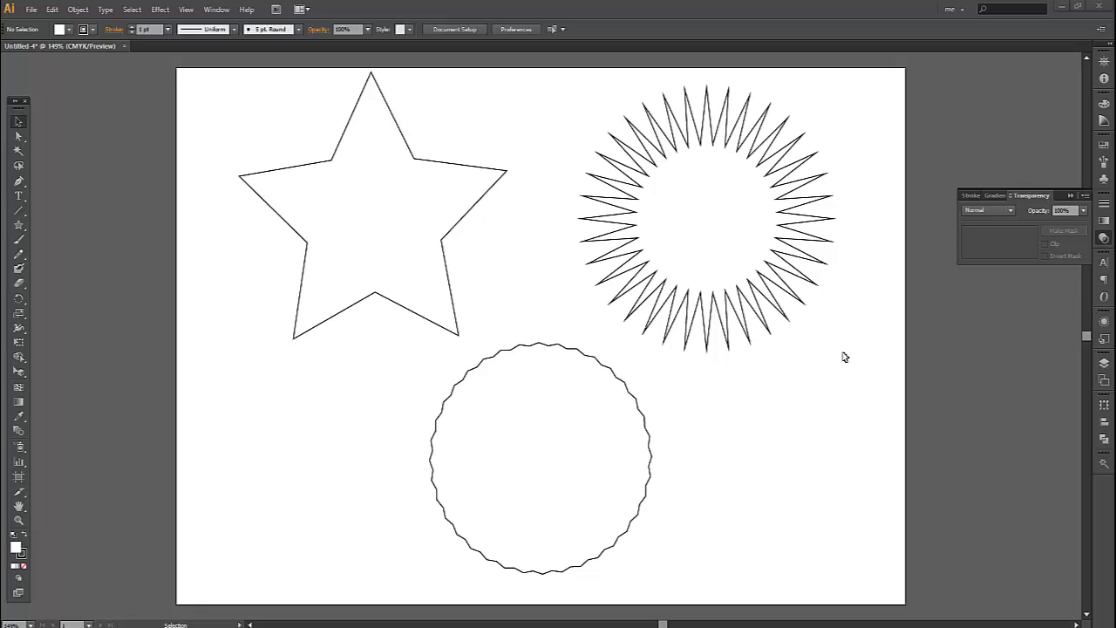
mouse_move(862, 354)
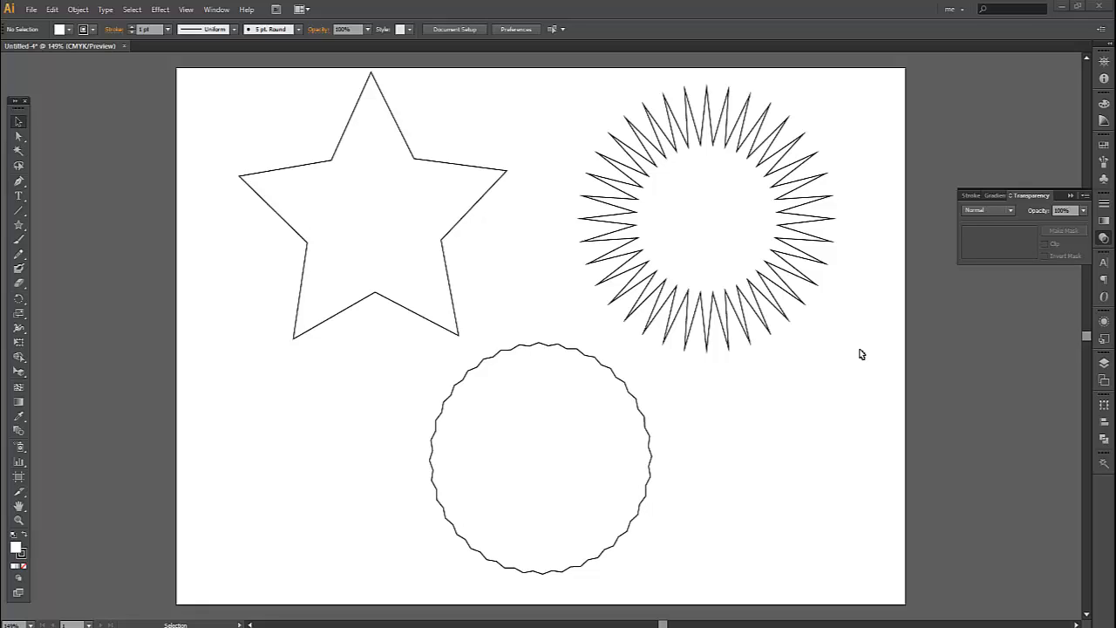
mouse_move(872, 353)
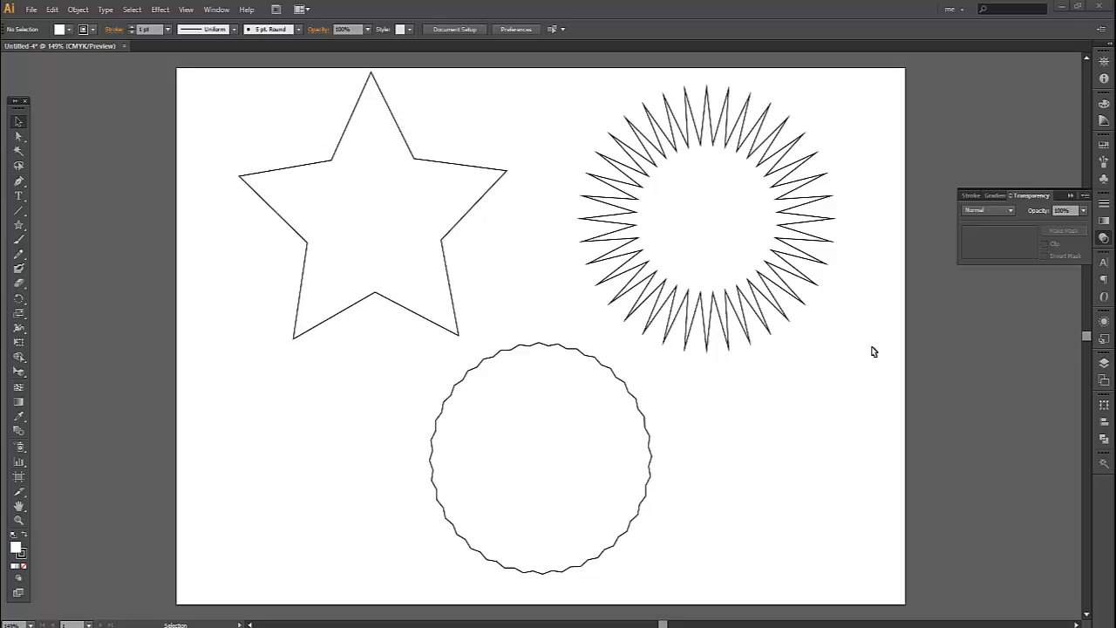
mouse_move(852, 369)
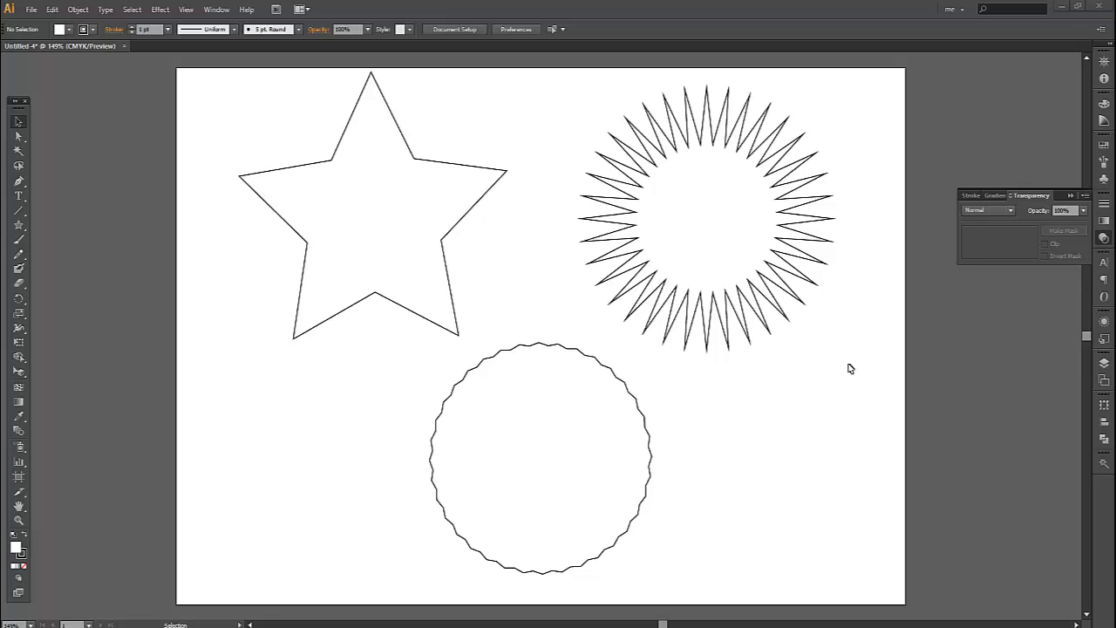
mouse_move(848, 365)
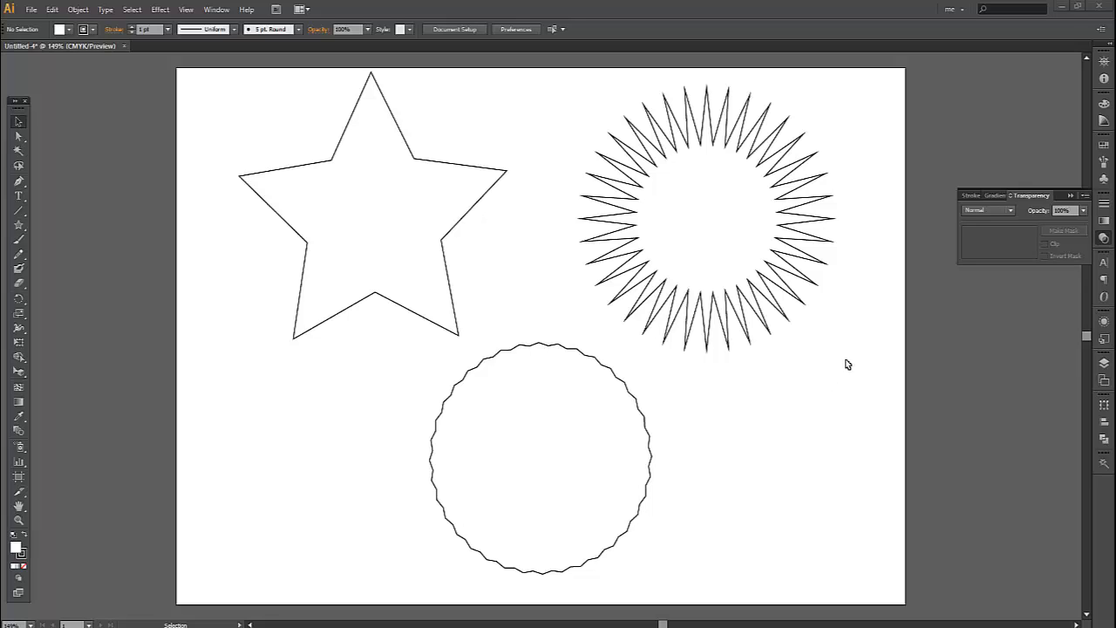
- Remove the star shape and select the wavy circle on the artboard
left_click(370, 269)
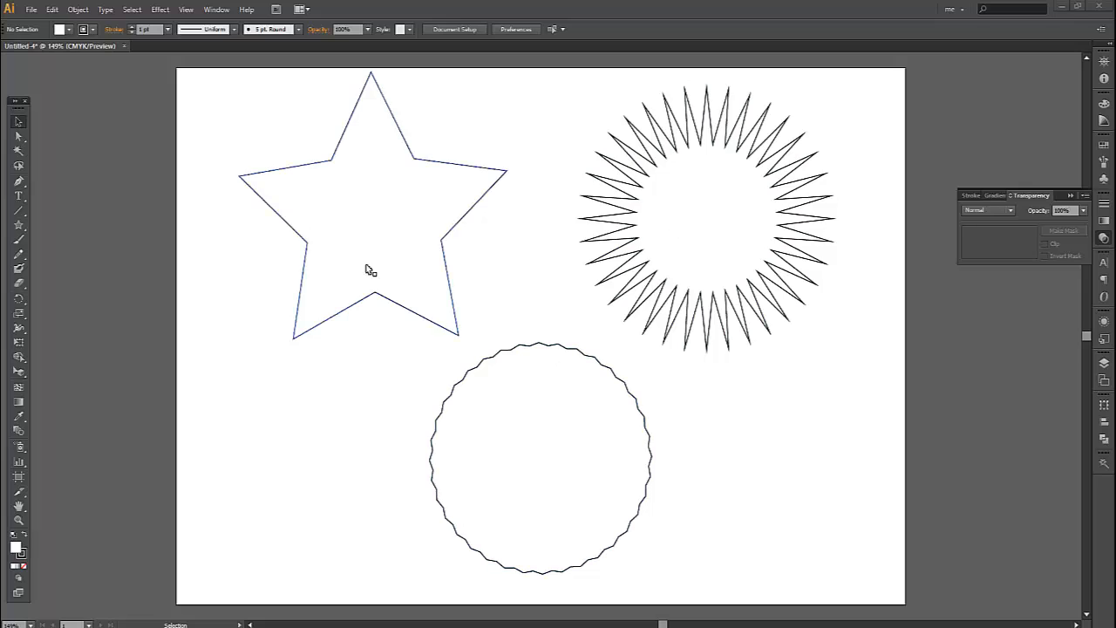
left_click(707, 209)
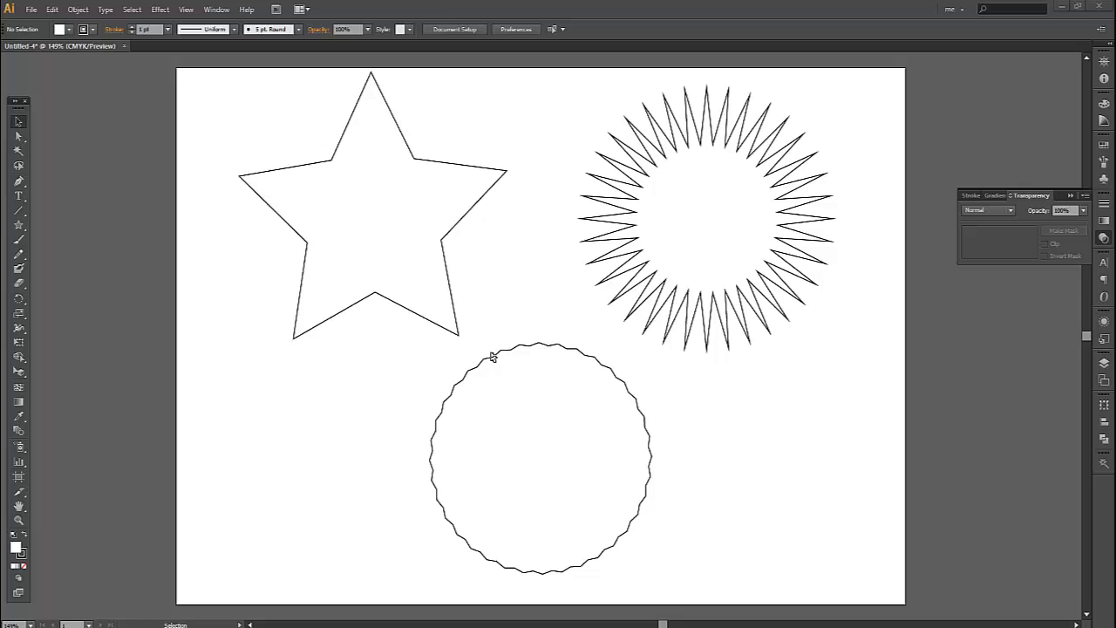
left_click_drag(478, 342, 539, 325)
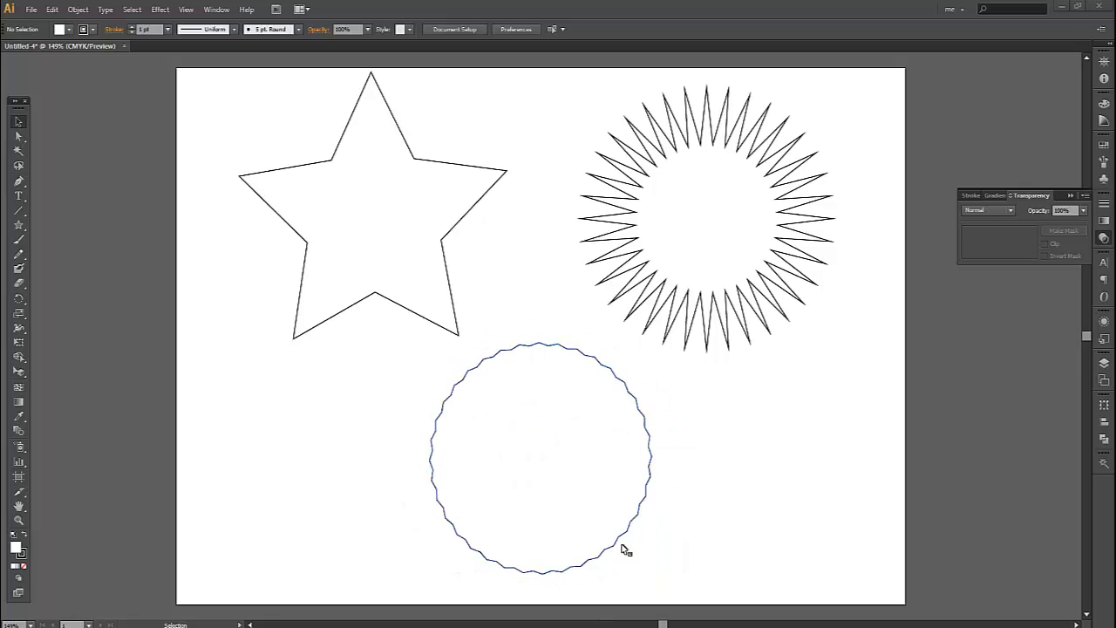
- Draw a new wavy circle with the Star tool, enlarge it and centre it on the artboard
left_click(656, 352)
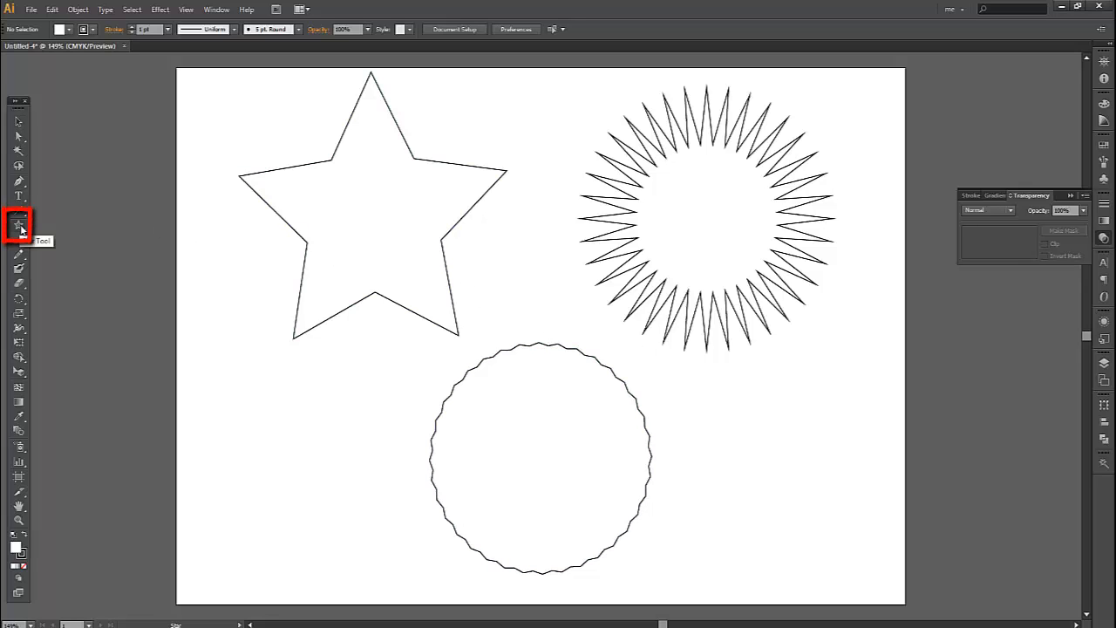
mouse_move(143, 293)
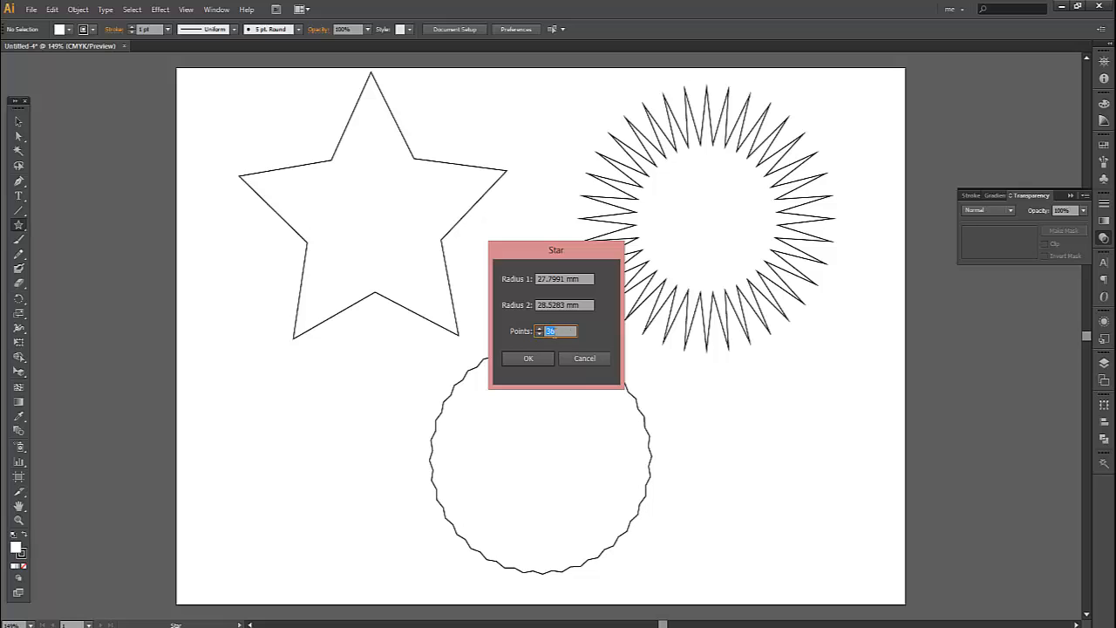
left_click(526, 358)
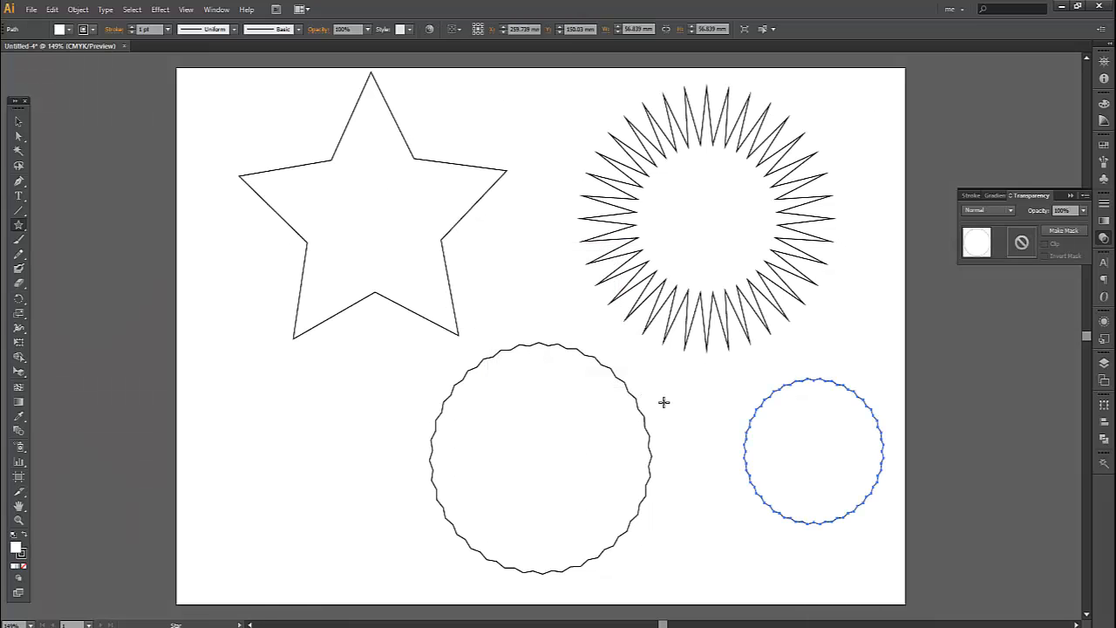
left_click(813, 450)
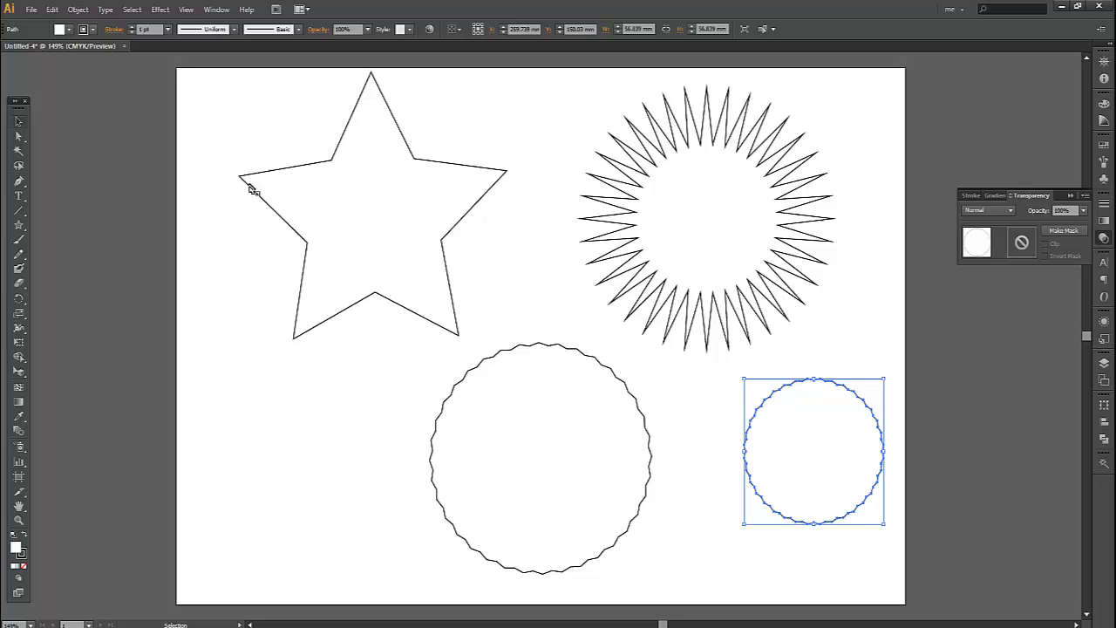
left_click_drag(813, 450, 851, 410)
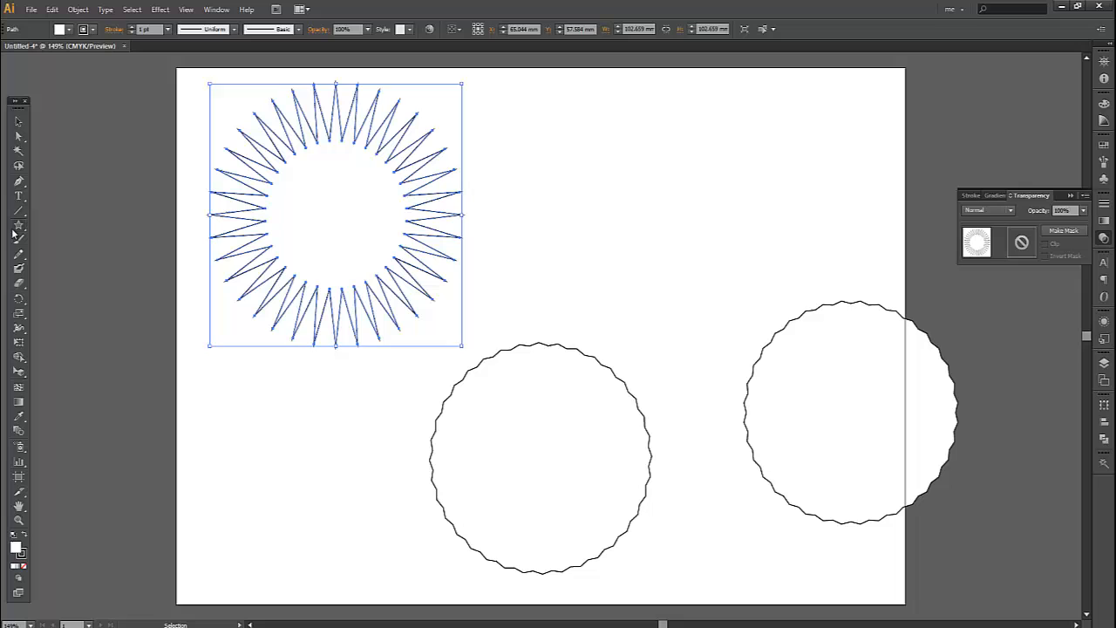
left_click_drag(549, 55, 684, 183)
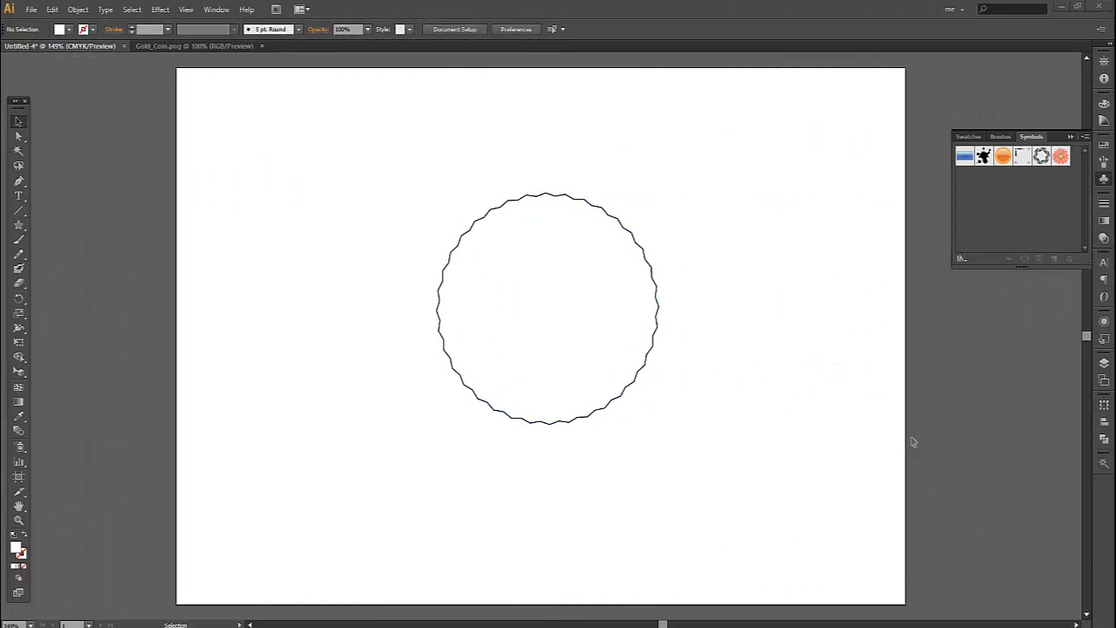
mouse_move(803, 429)
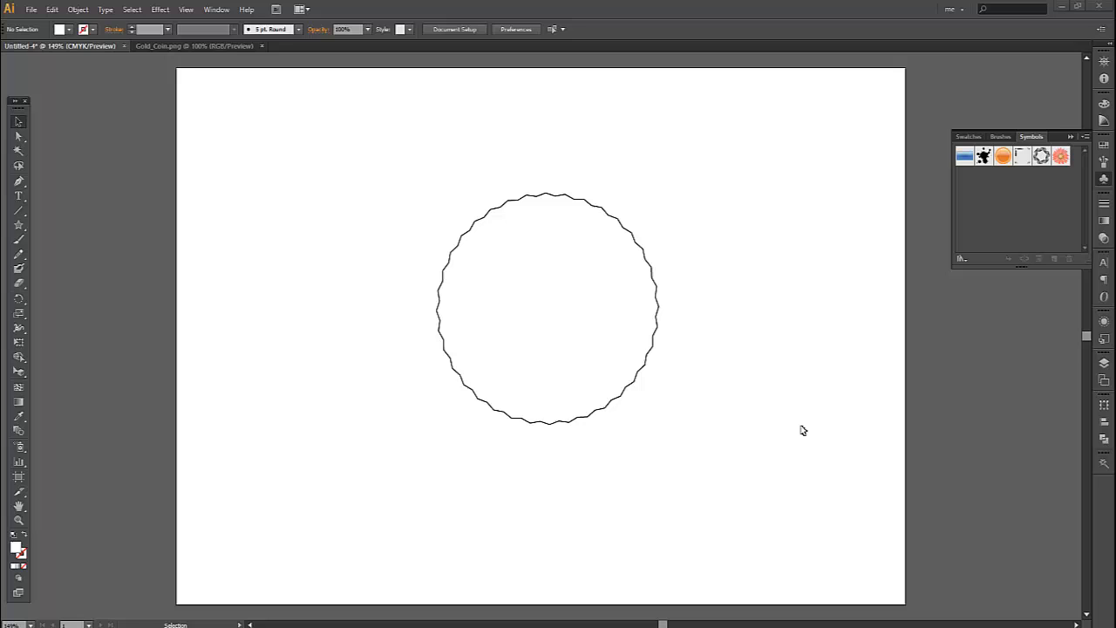
mouse_move(771, 351)
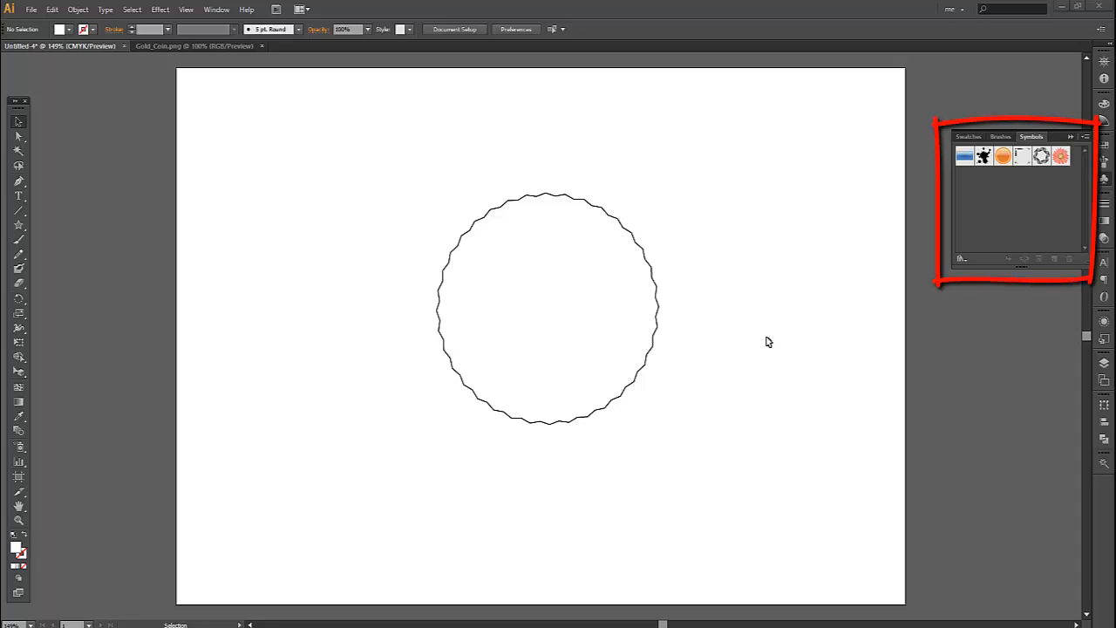
mouse_move(757, 310)
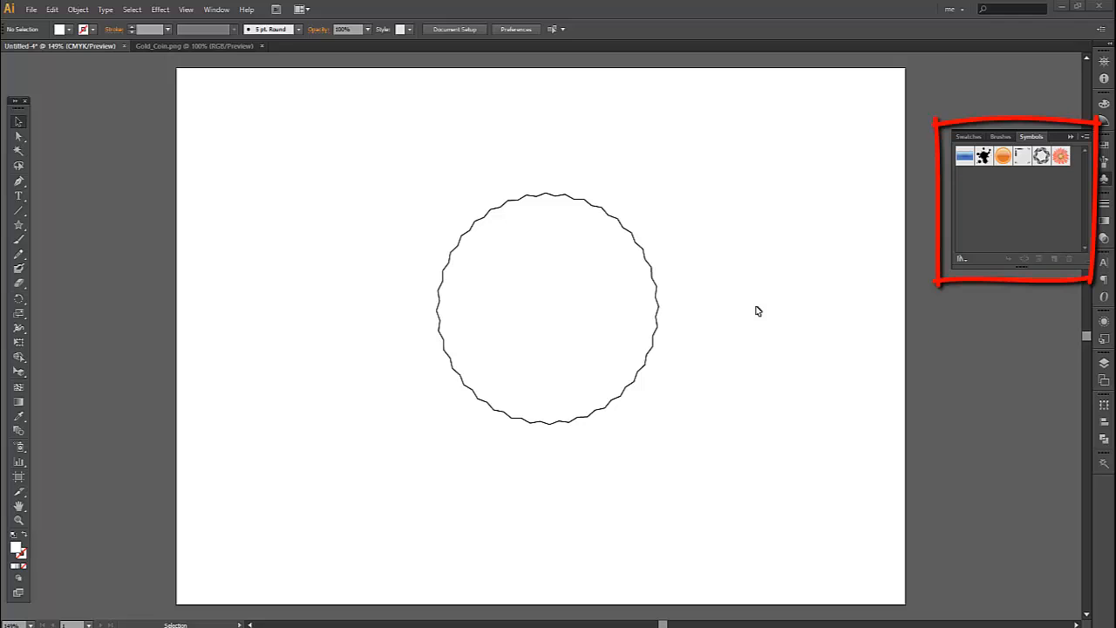
left_click(217, 11)
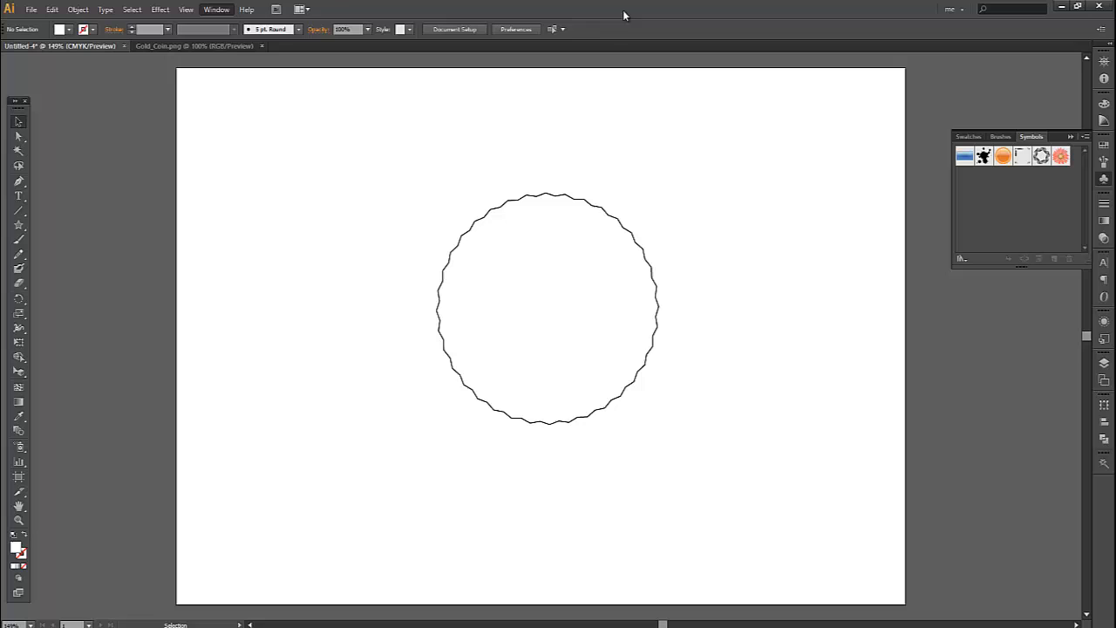
mouse_move(230, 139)
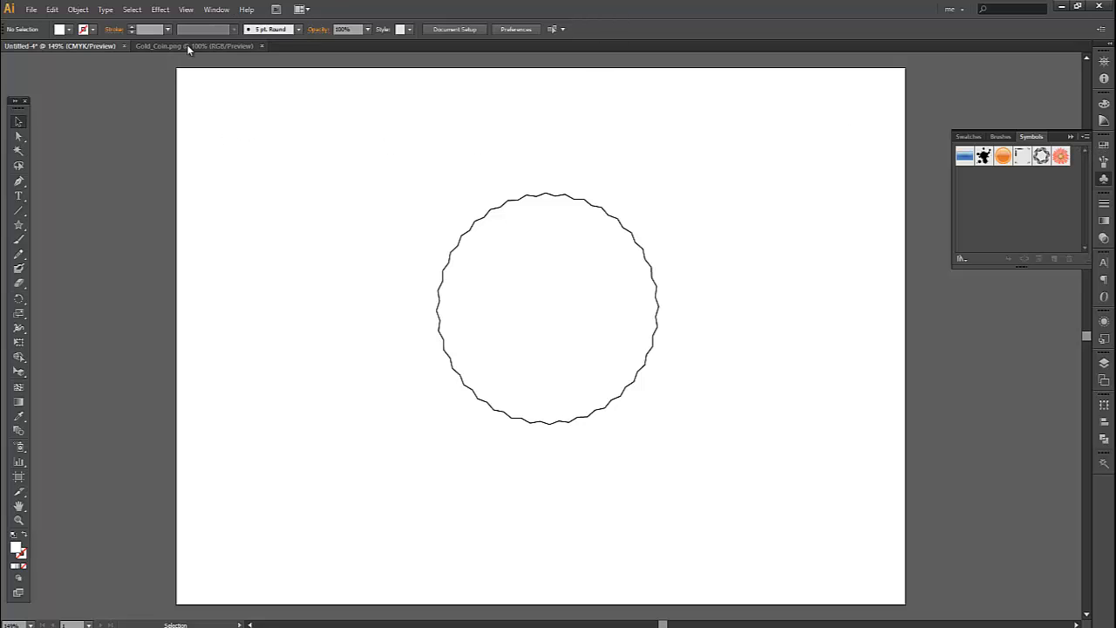
- Turn the Gold_Coin.png image into a new symbol named 'Gold Coin'
left_click(159, 46)
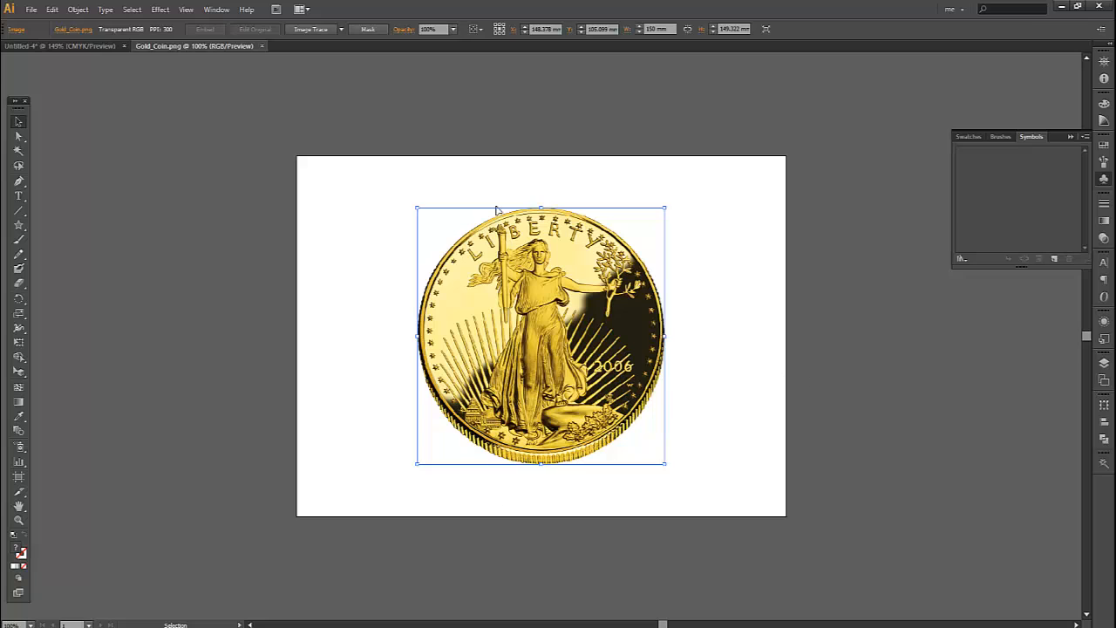
mouse_move(584, 244)
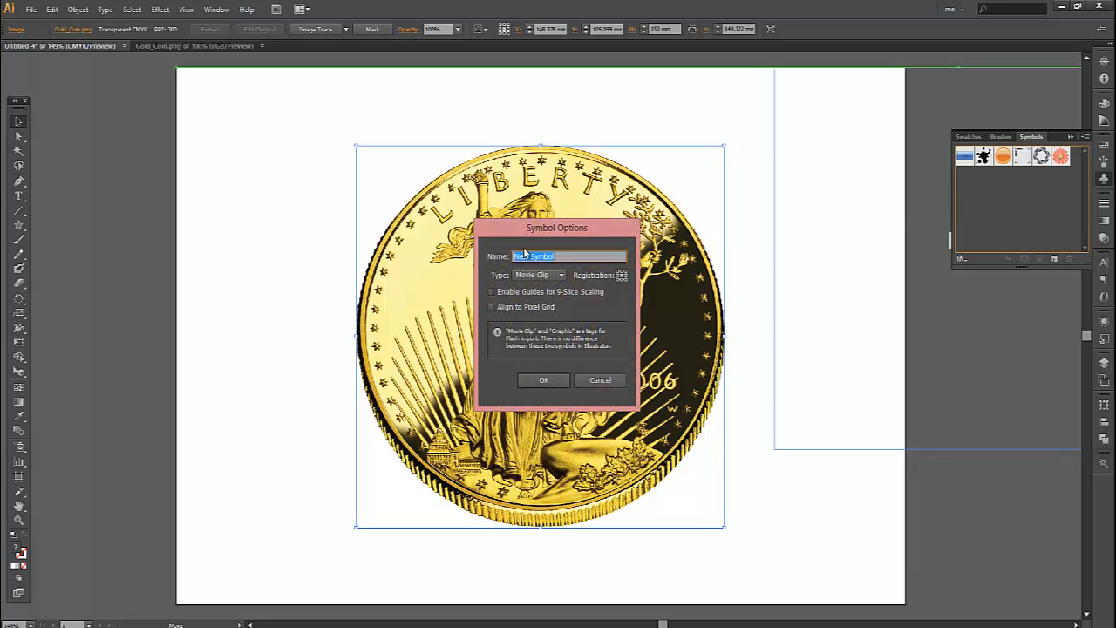
type("G")
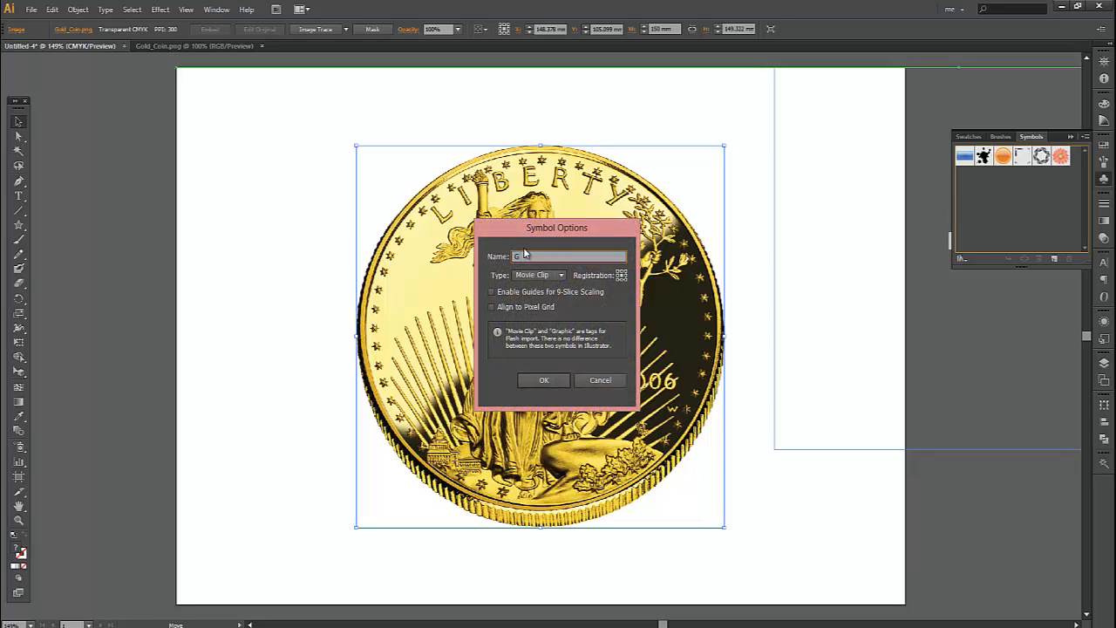
type("Gold Coin")
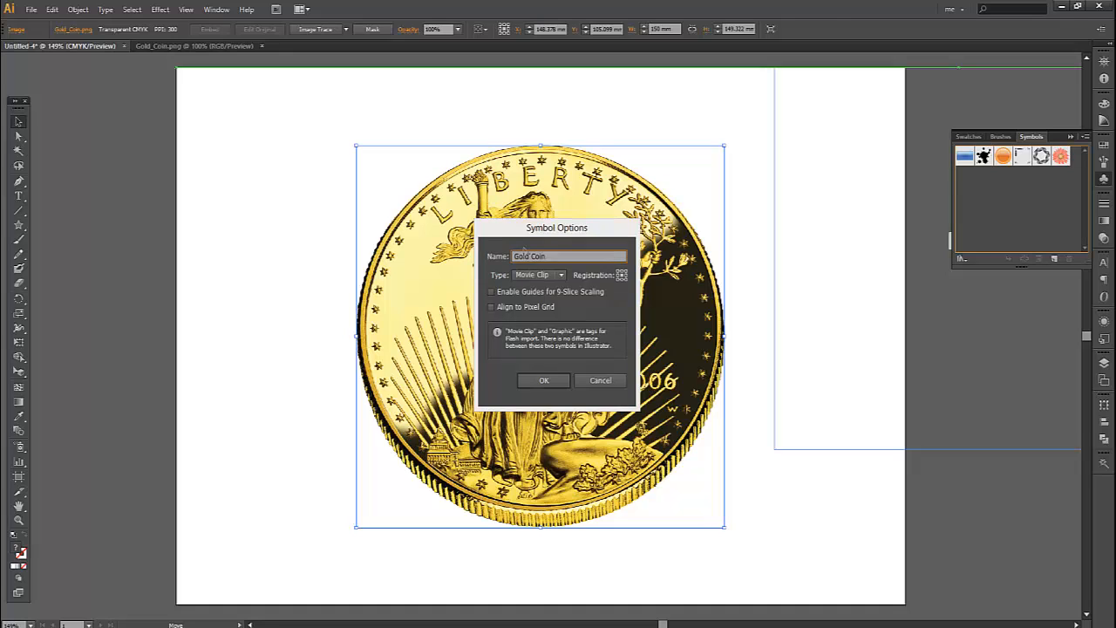
left_click(544, 380)
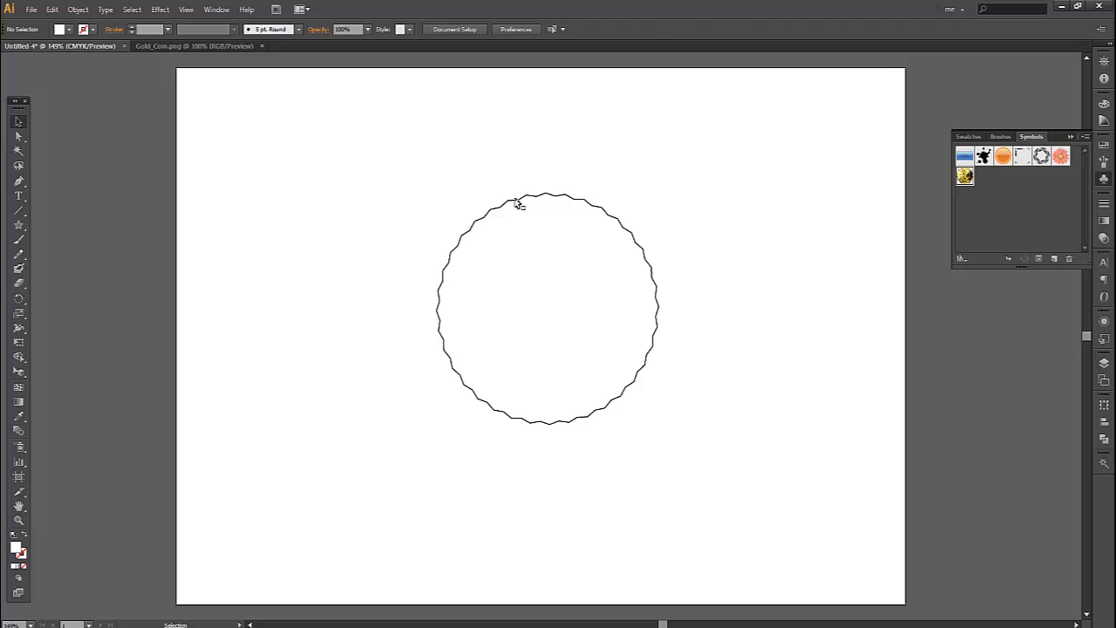
- Apply 3D Extrude & Bevel with Preview on and tilt the disc to a custom rotation showing its edge
left_click(161, 10)
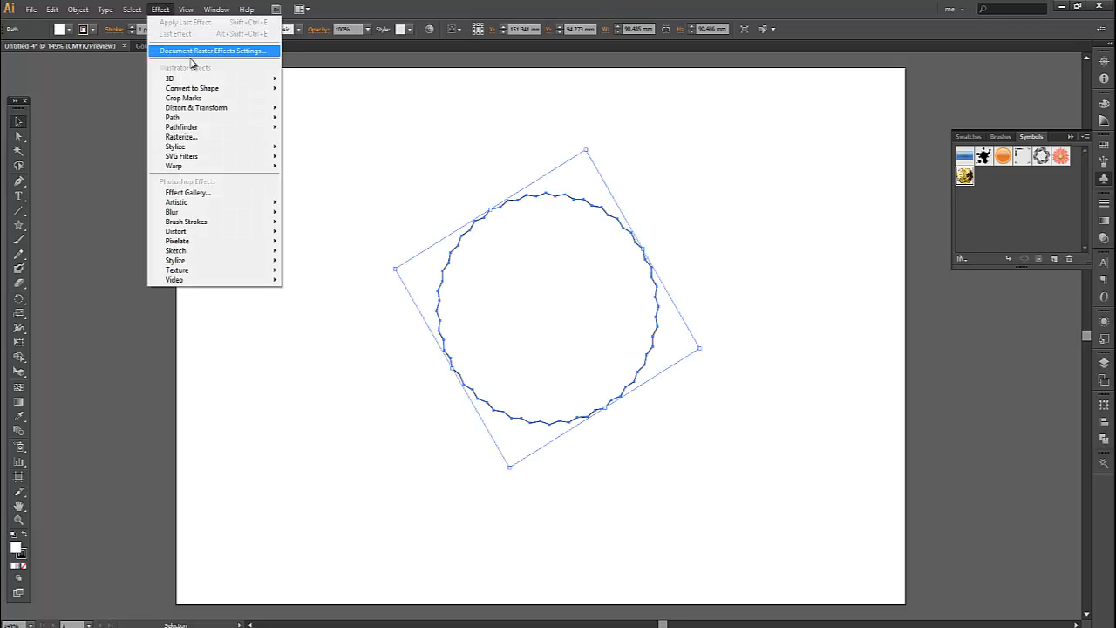
mouse_move(171, 79)
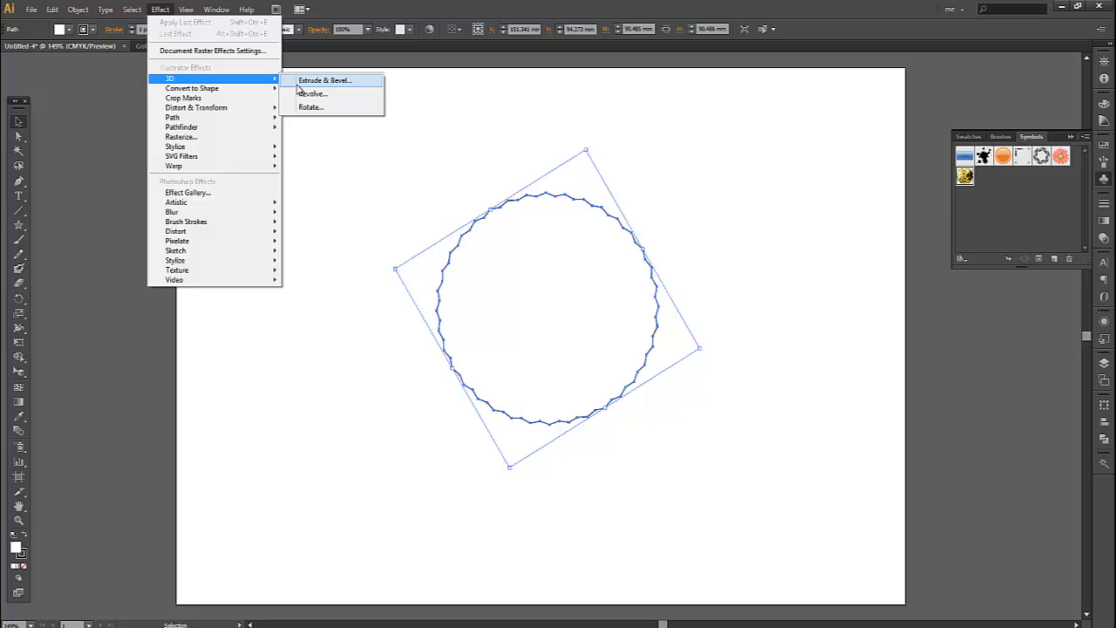
left_click(325, 81)
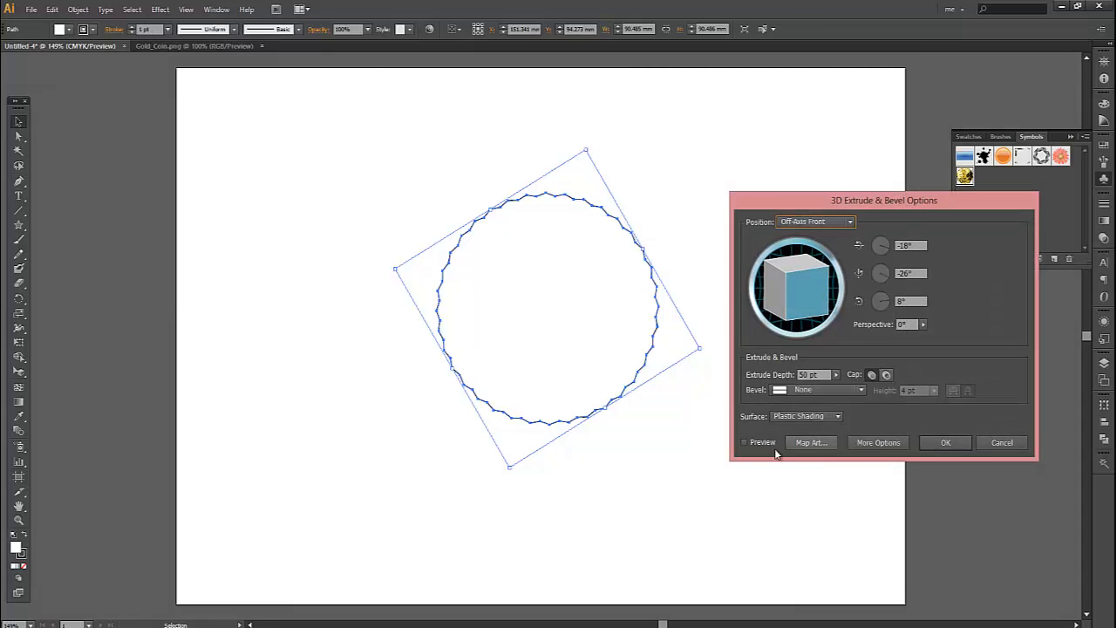
left_click(743, 443)
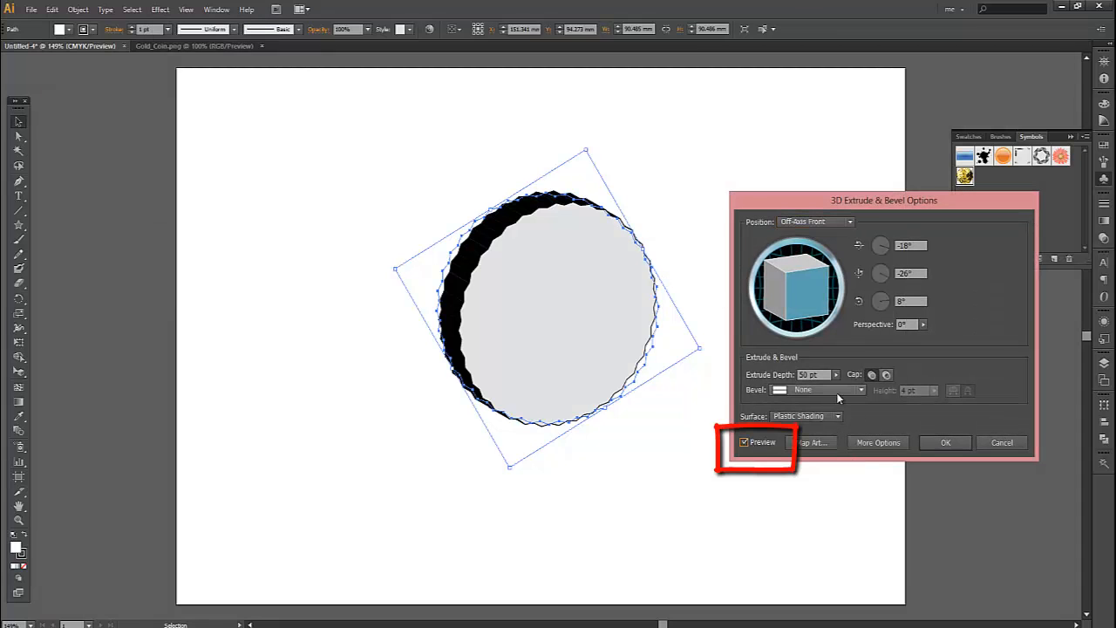
left_click(745, 443)
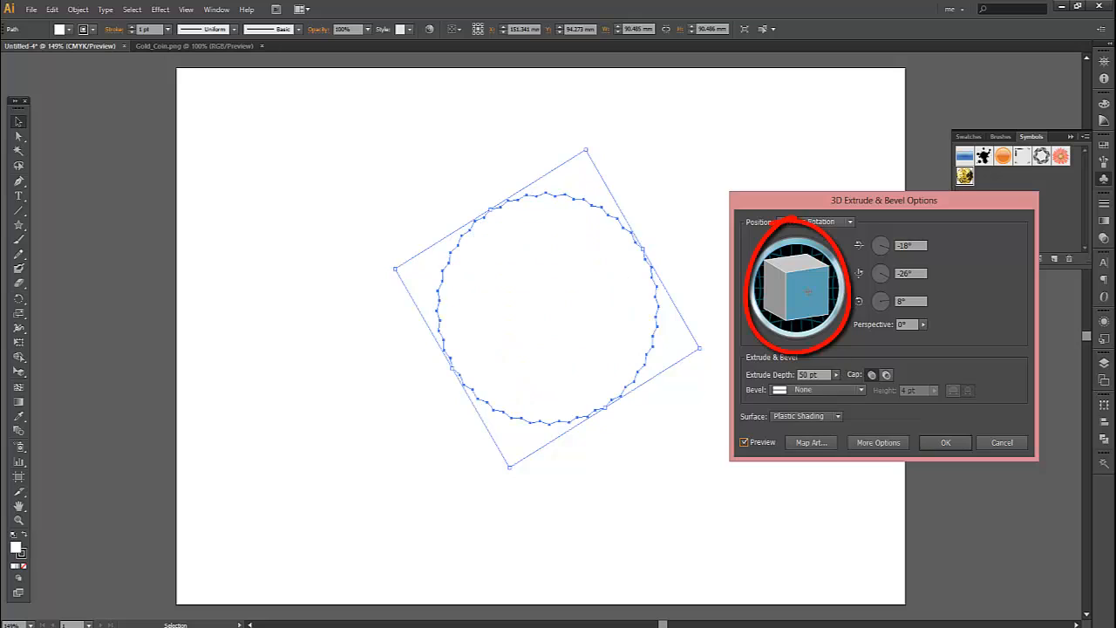
left_click_drag(802, 293, 776, 279)
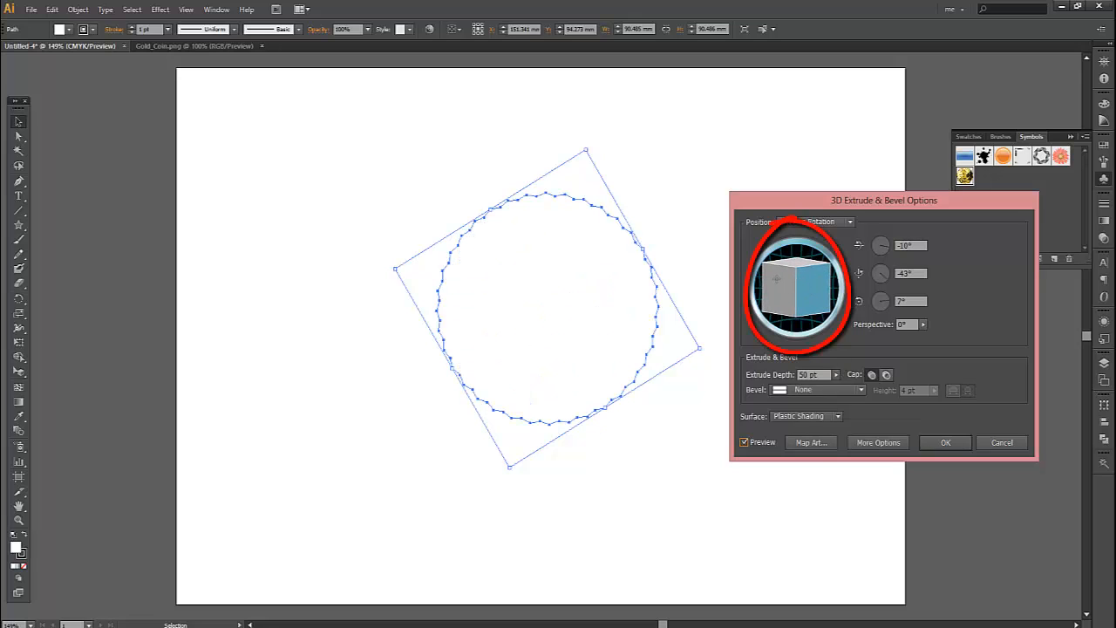
left_click_drag(777, 279, 806, 283)
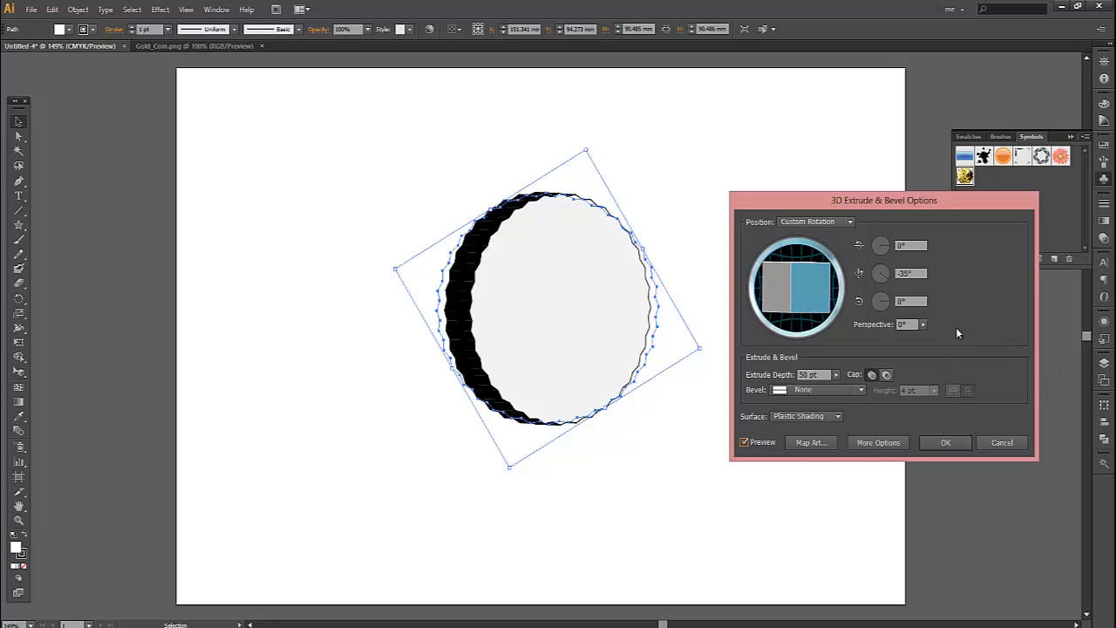
mouse_move(810, 443)
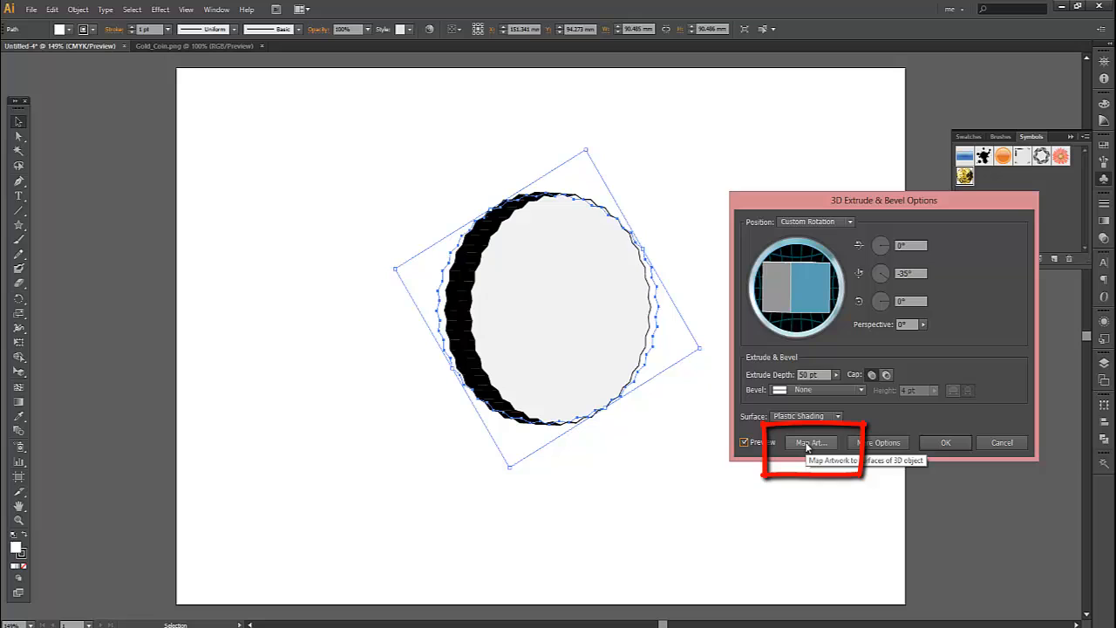
- In Map Art, choose the Gold Coin symbol for the front face and confirm
left_click(809, 443)
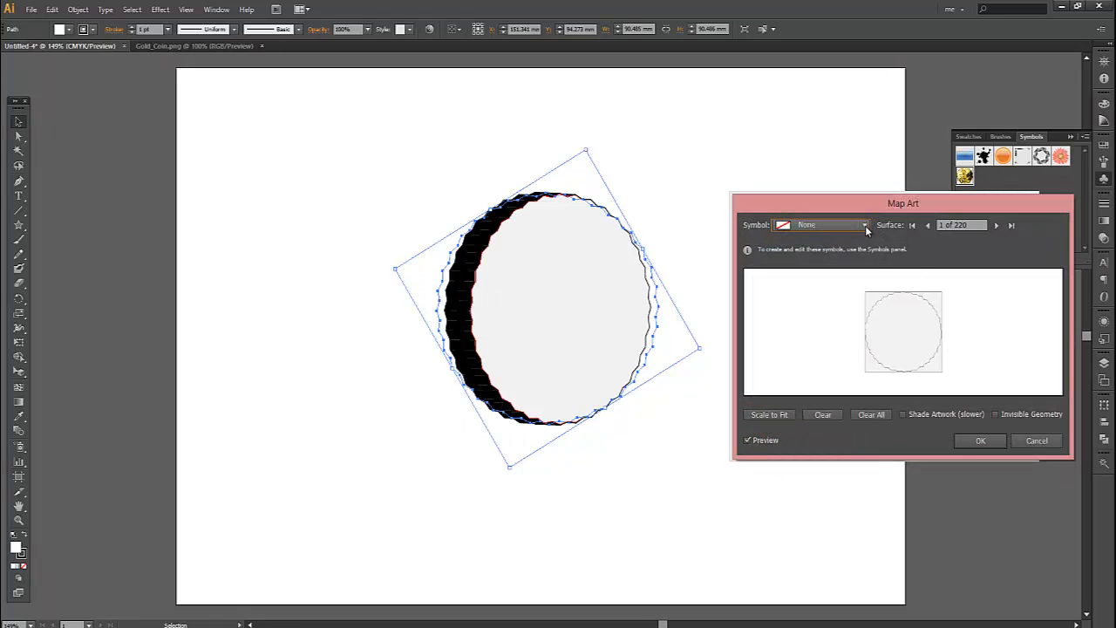
left_click(864, 225)
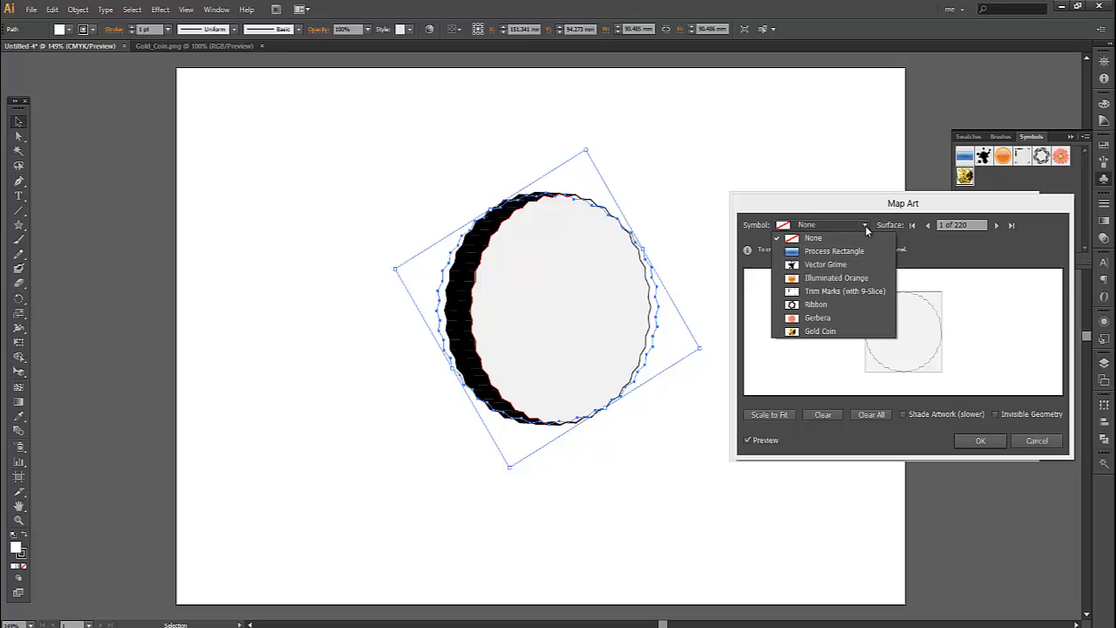
mouse_move(827, 332)
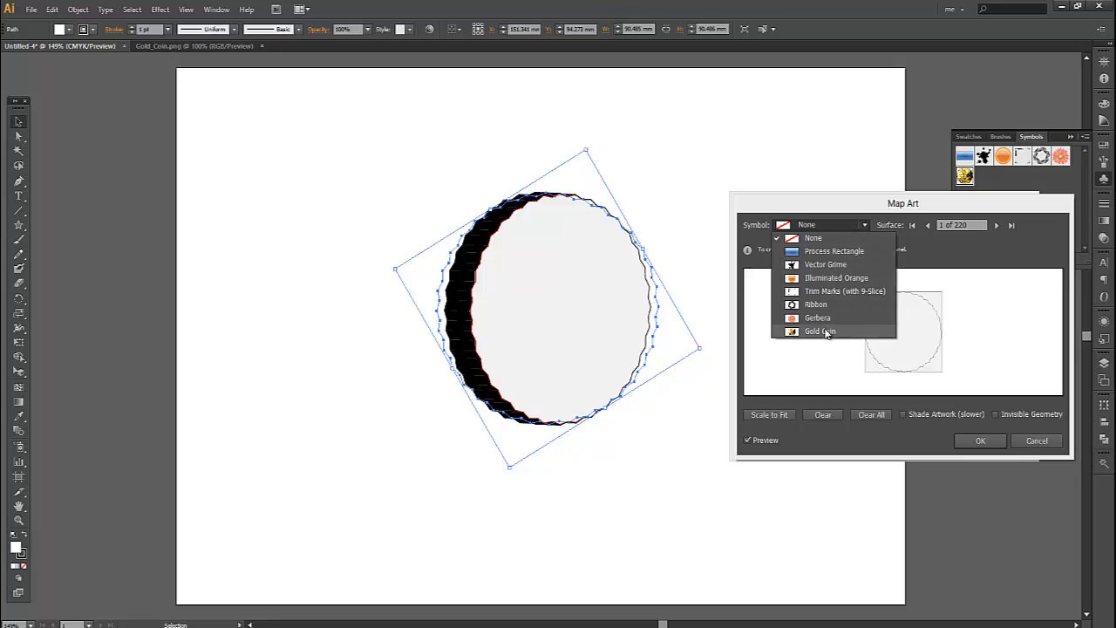
left_click(813, 238)
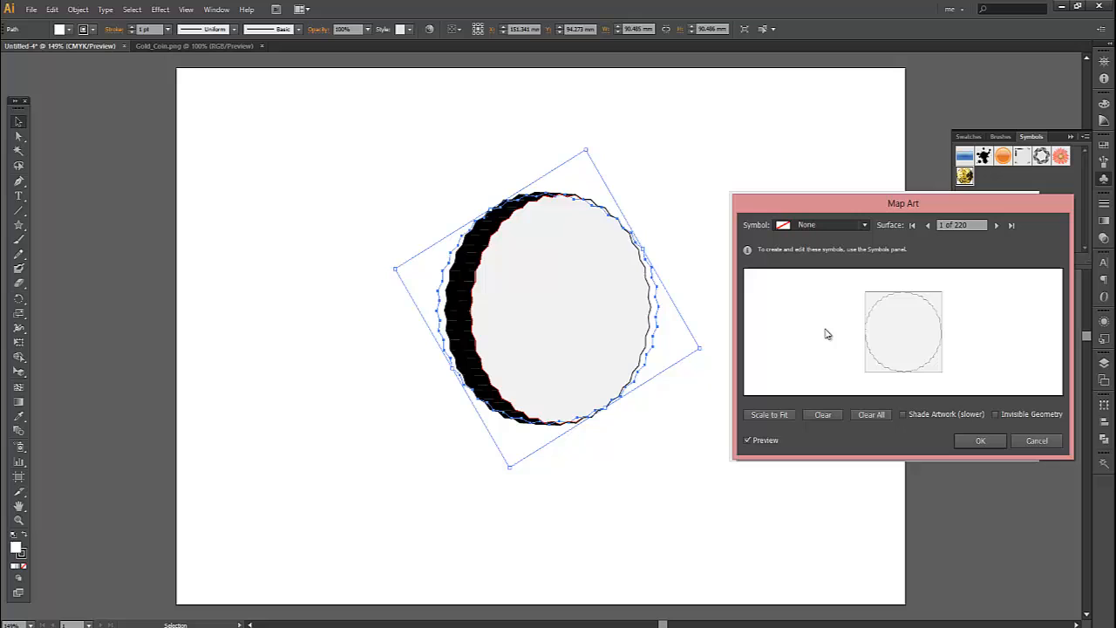
left_click(864, 223)
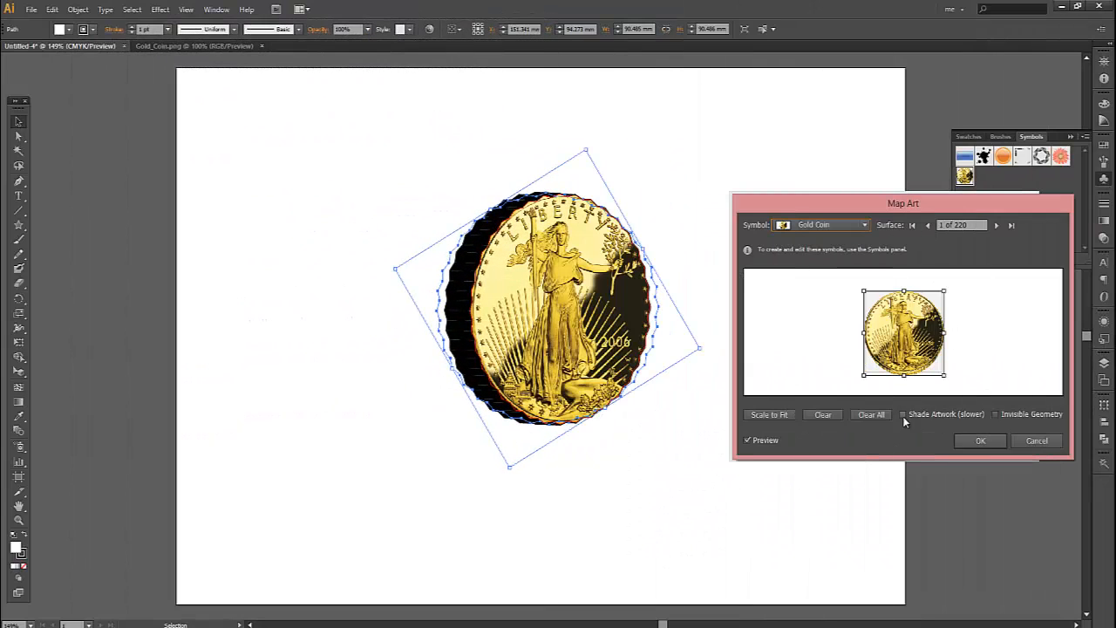
left_click(980, 440)
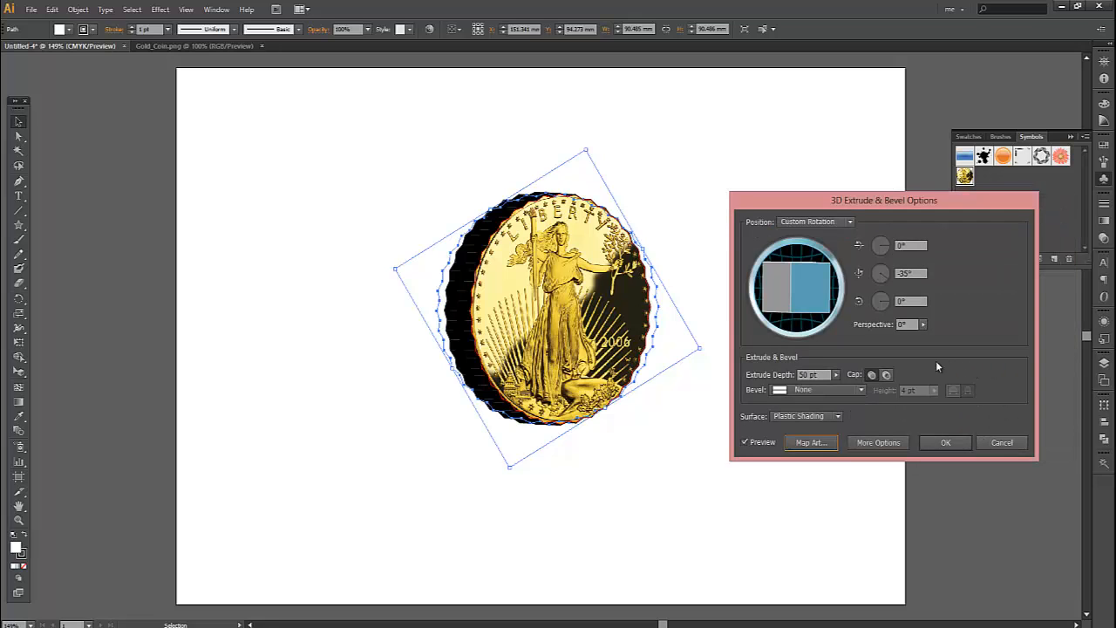
- Confirm the 3D Extrude & Bevel effect so the golden coin sits on the artboard
left_click(946, 443)
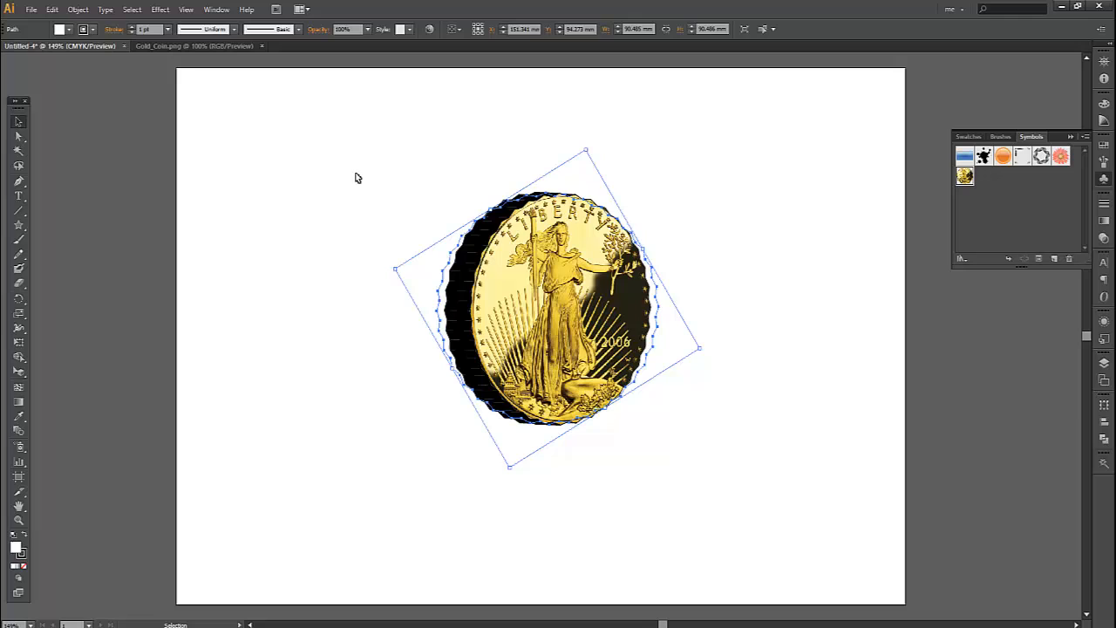
left_click(794, 309)
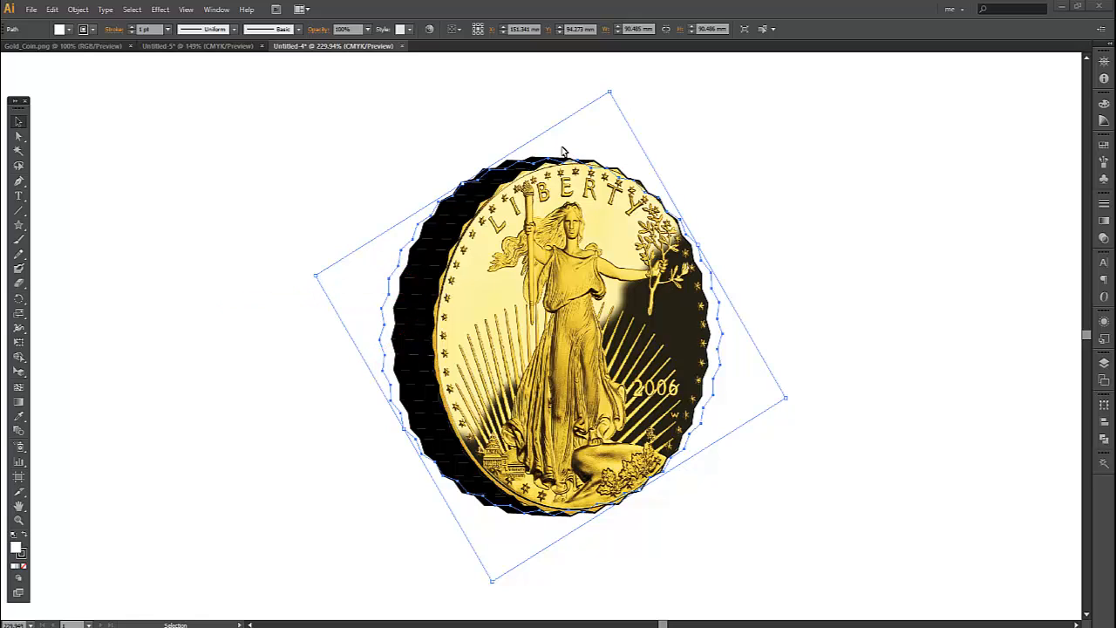
mouse_move(400, 195)
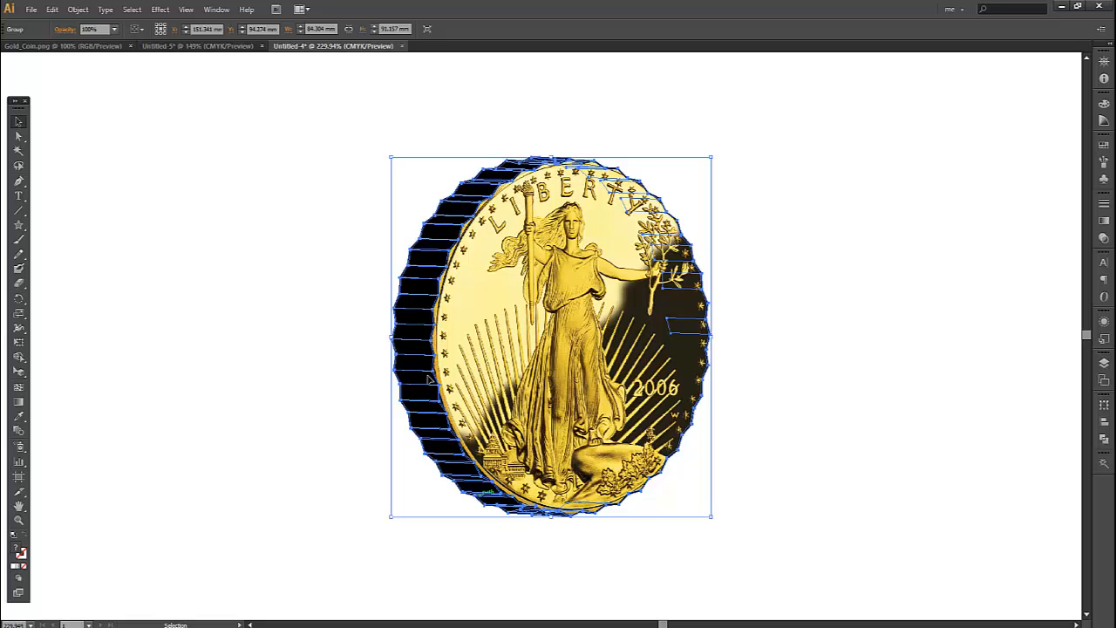
mouse_move(307, 247)
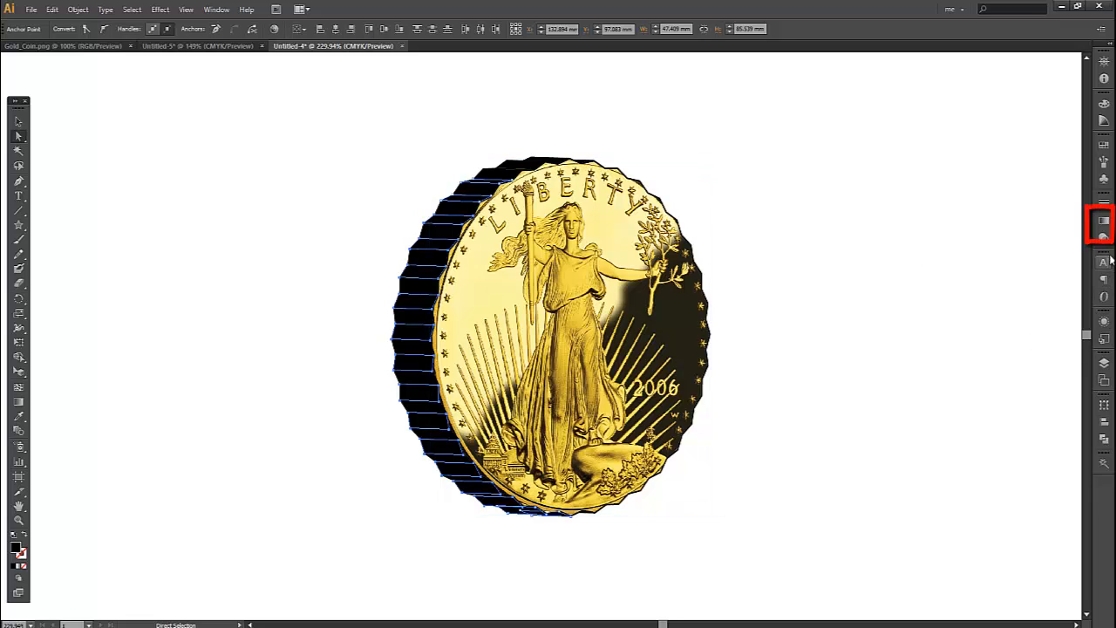
- Give the edge faces a gradient and switch both stops from Grayscale to CMYK for yellow colours
left_click(1103, 223)
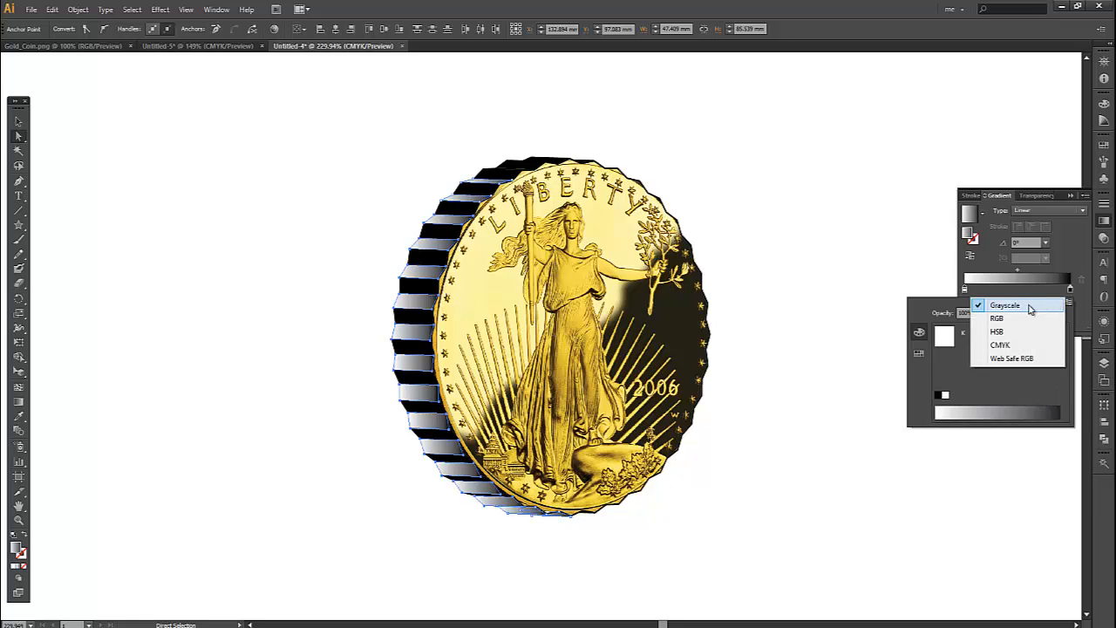
left_click(998, 317)
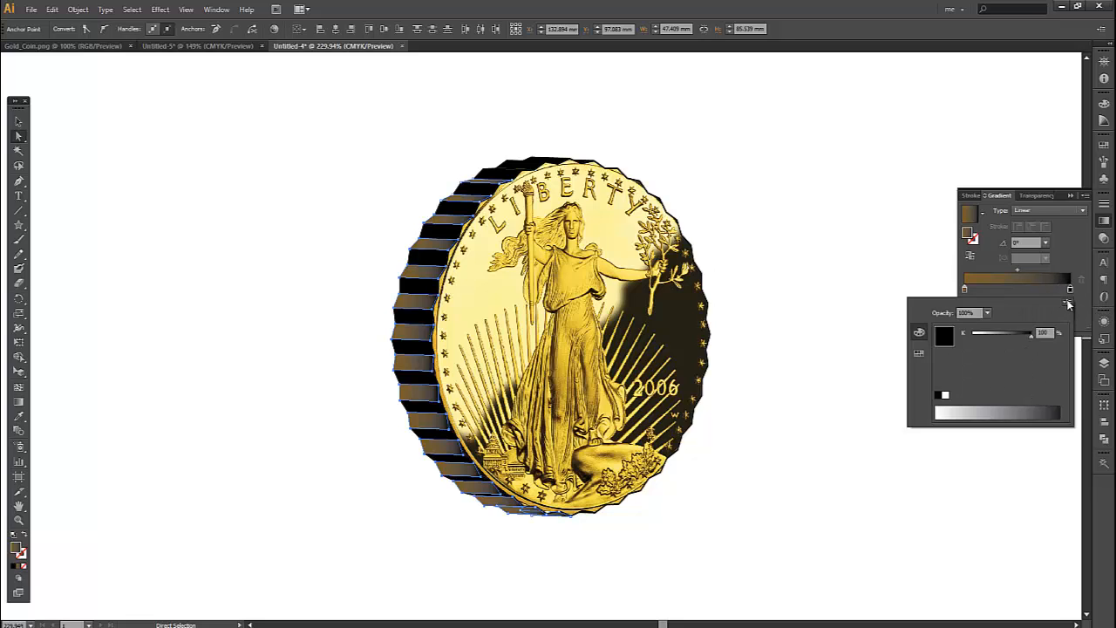
left_click(1069, 303)
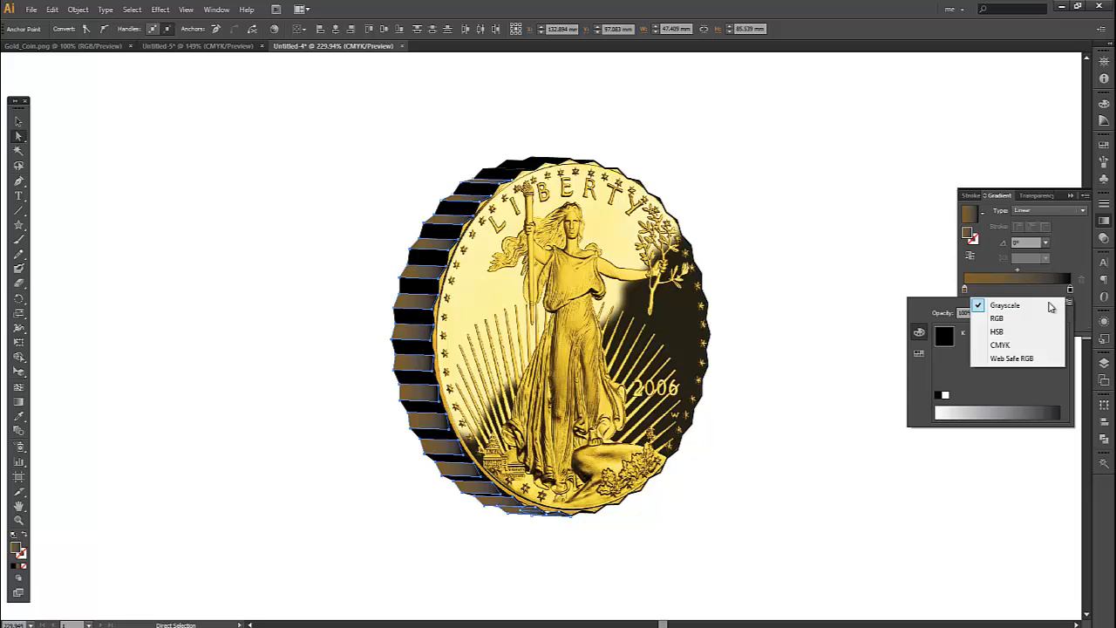
left_click(997, 318)
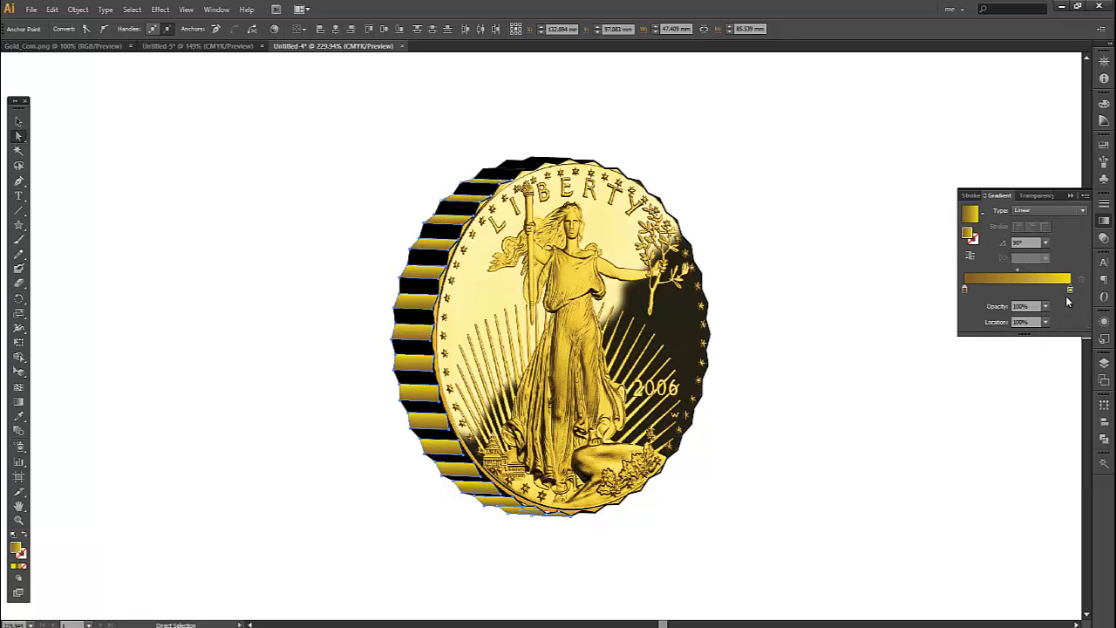
mouse_move(928, 492)
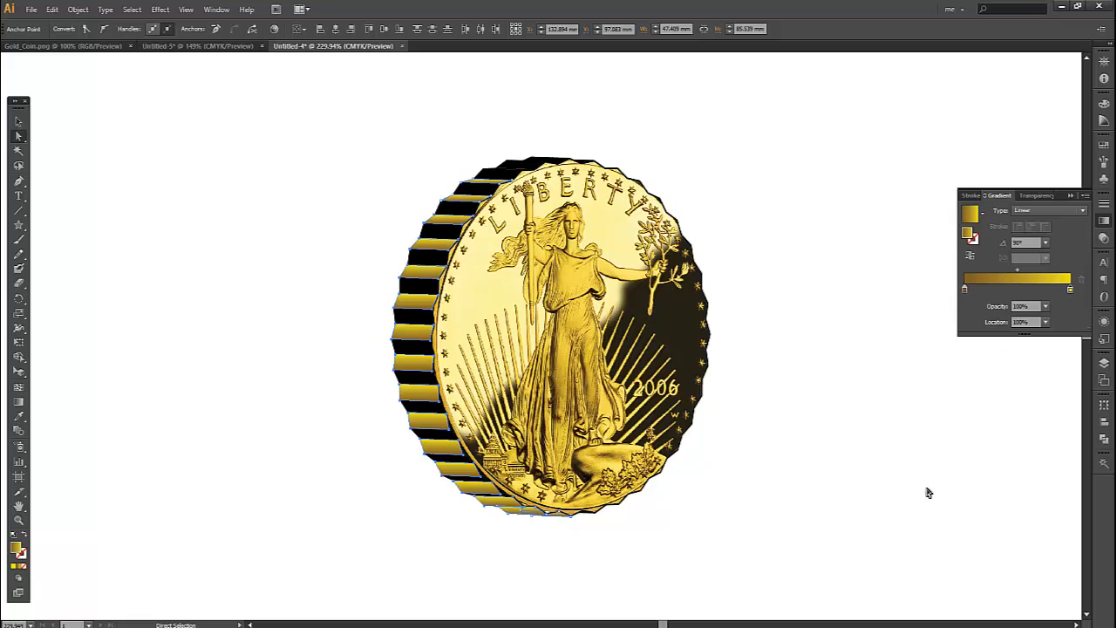
mouse_move(852, 298)
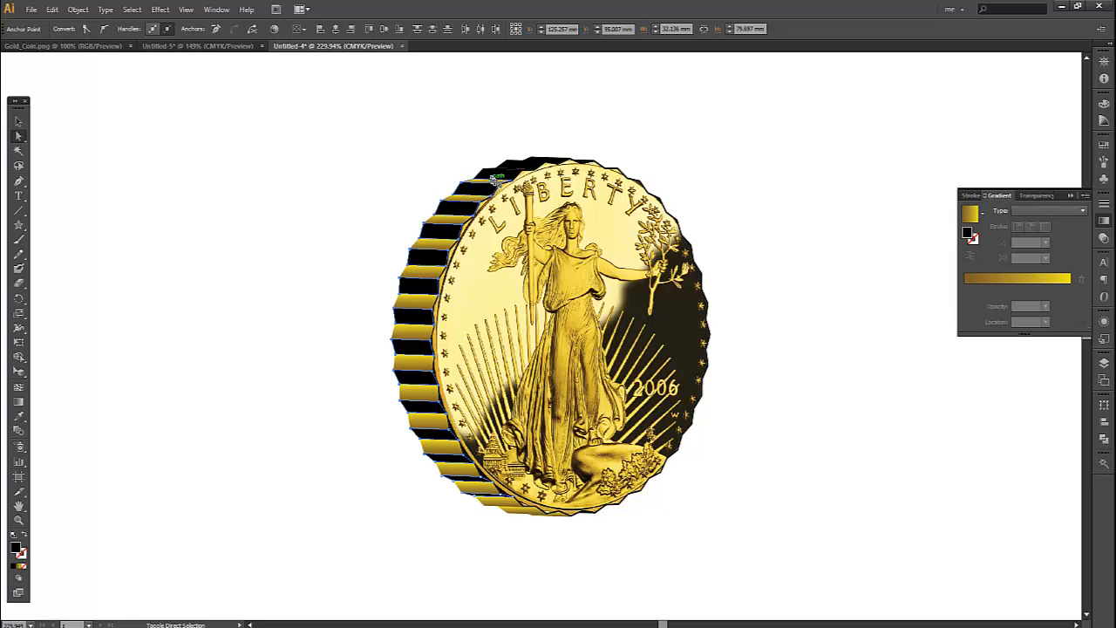
- Select the remaining dark edge faces, fill them with the yellow gradient and deselect
left_click_drag(495, 178, 555, 166)
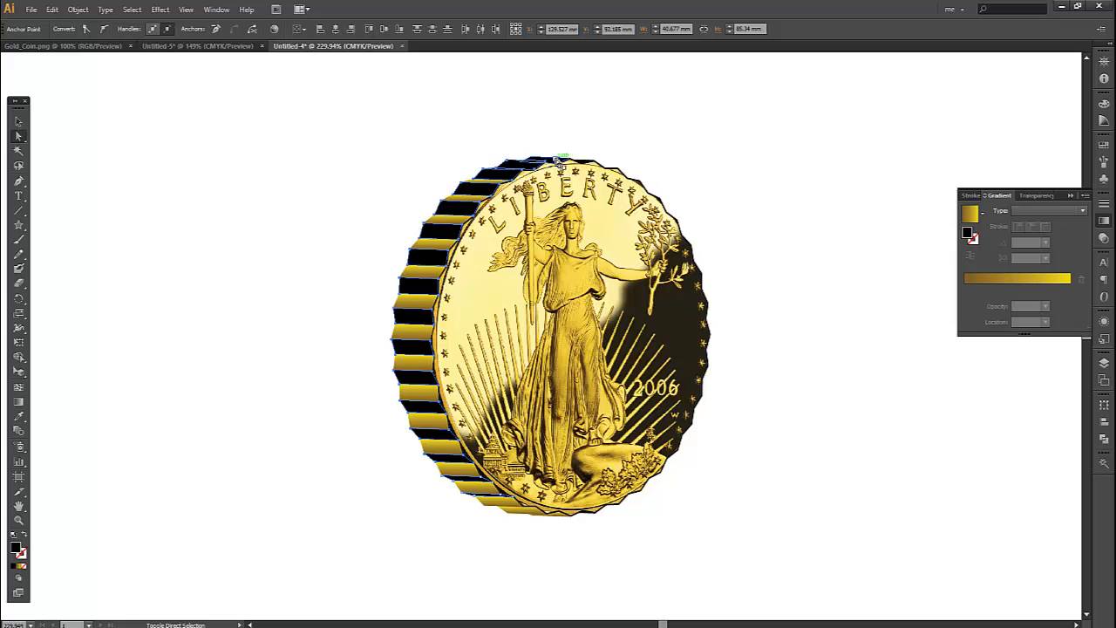
mouse_move(708, 160)
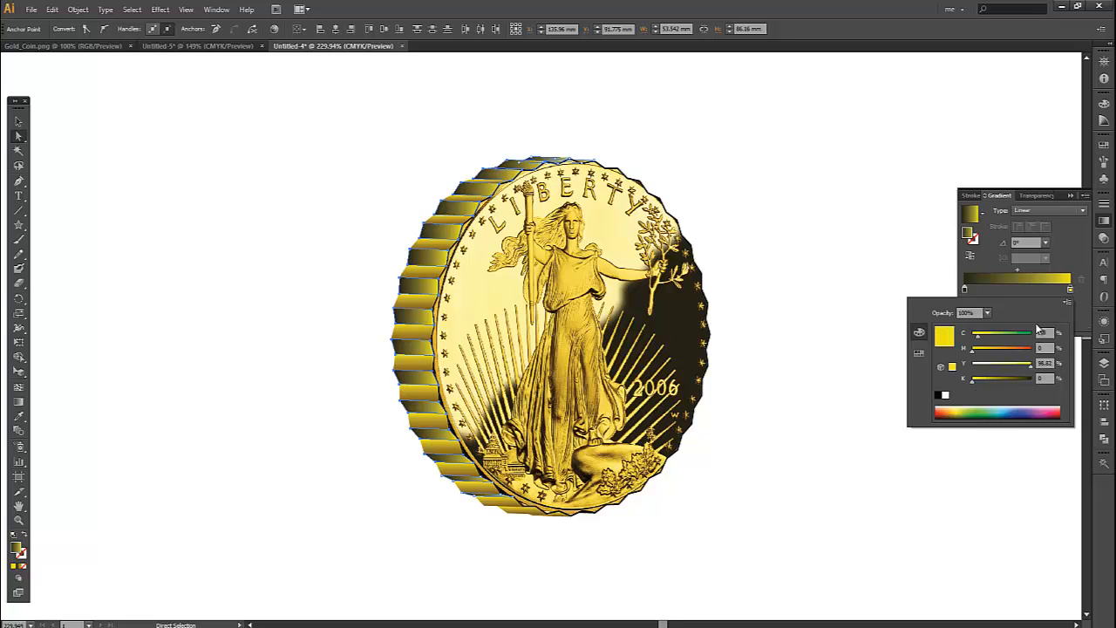
left_click(1015, 408)
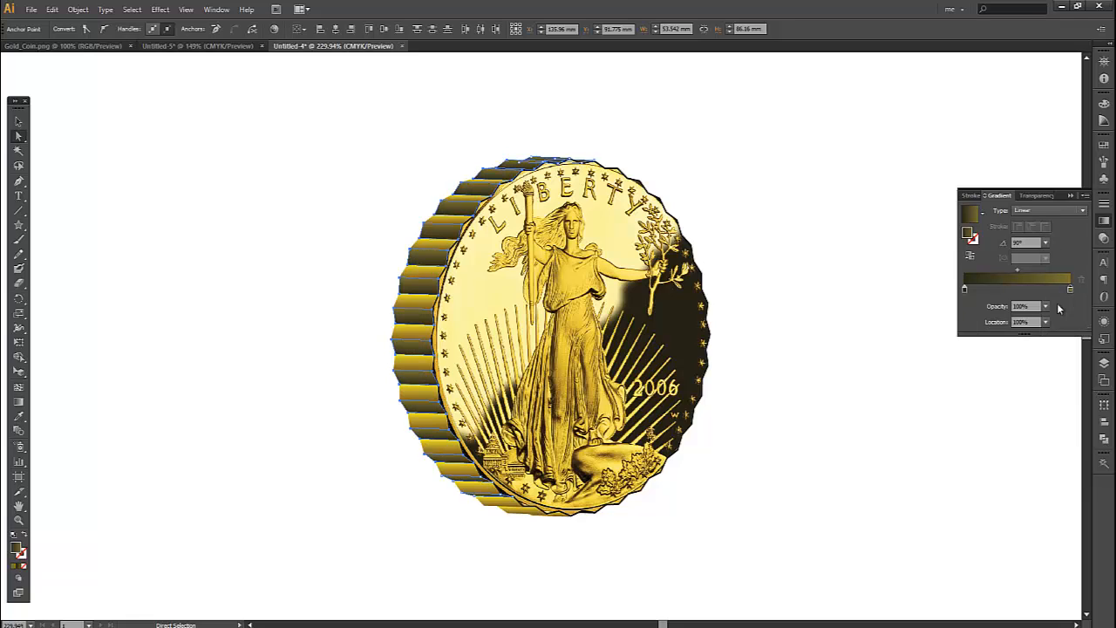
mouse_move(771, 195)
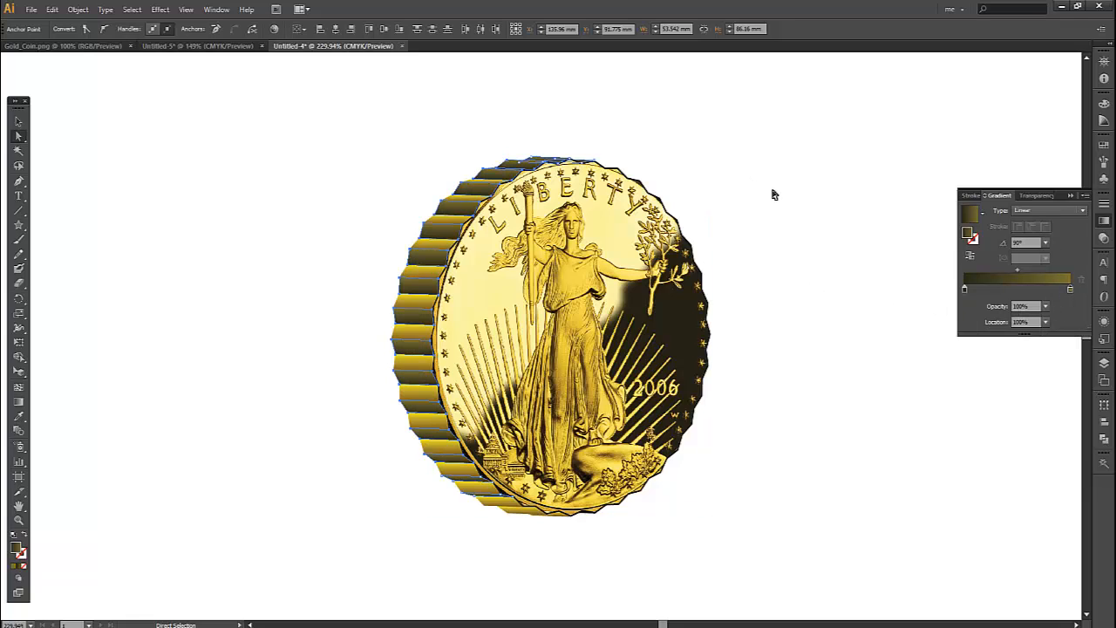
left_click(895, 446)
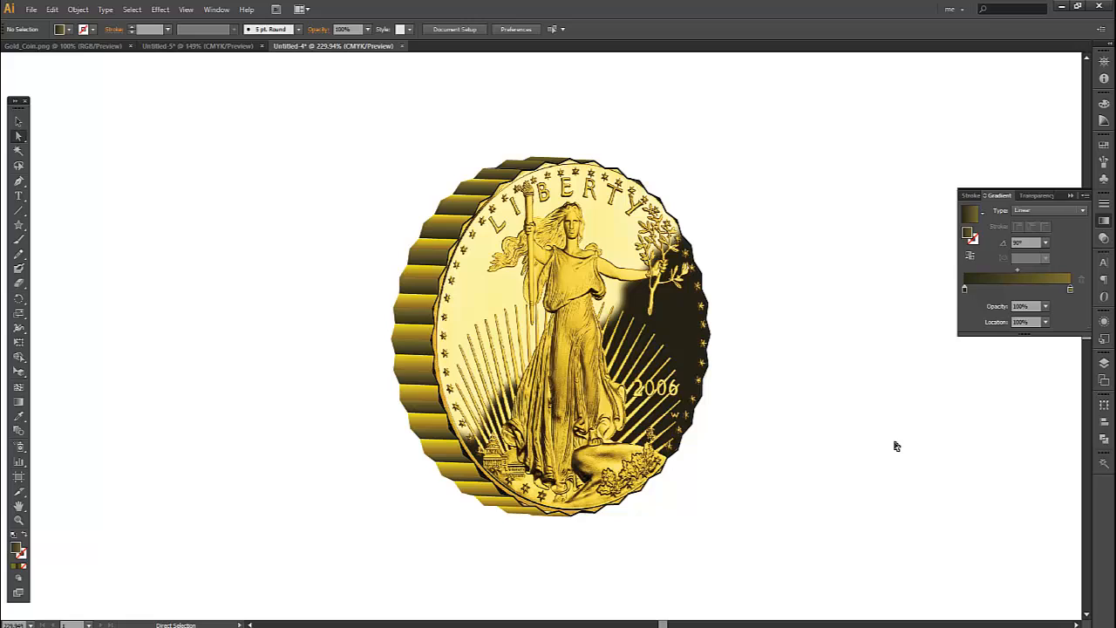
mouse_move(893, 440)
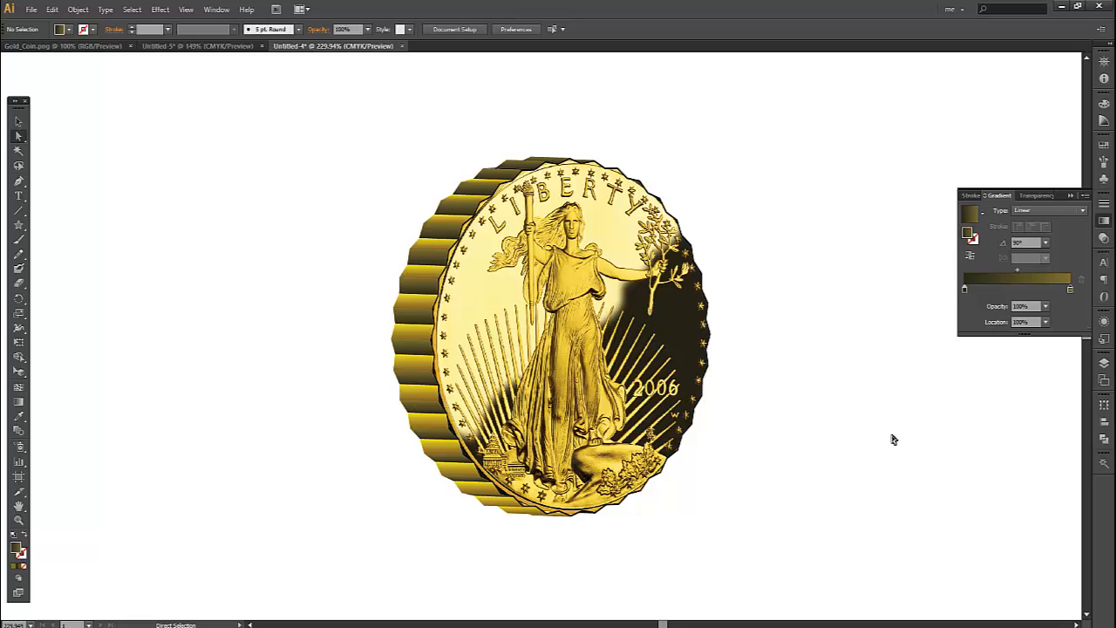